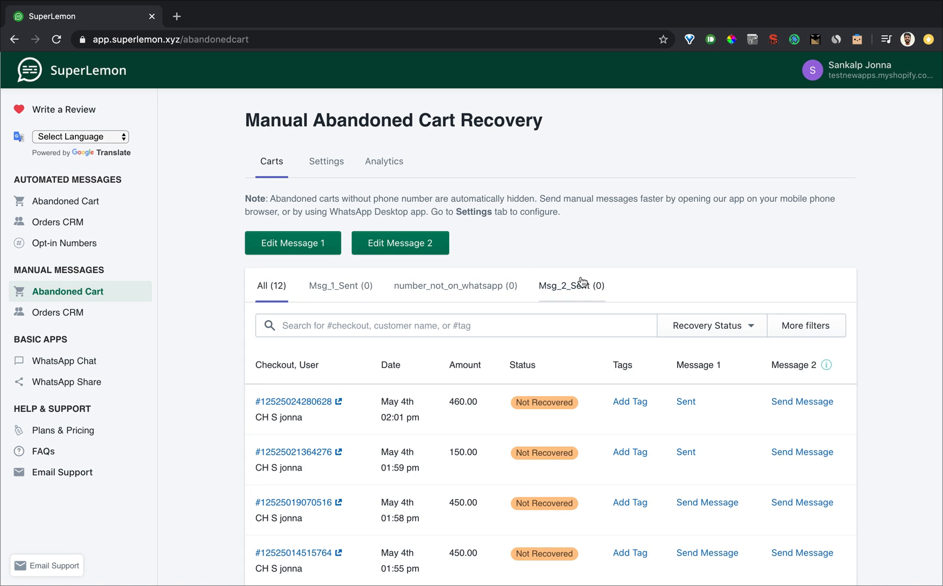
mouse_move(658, 366)
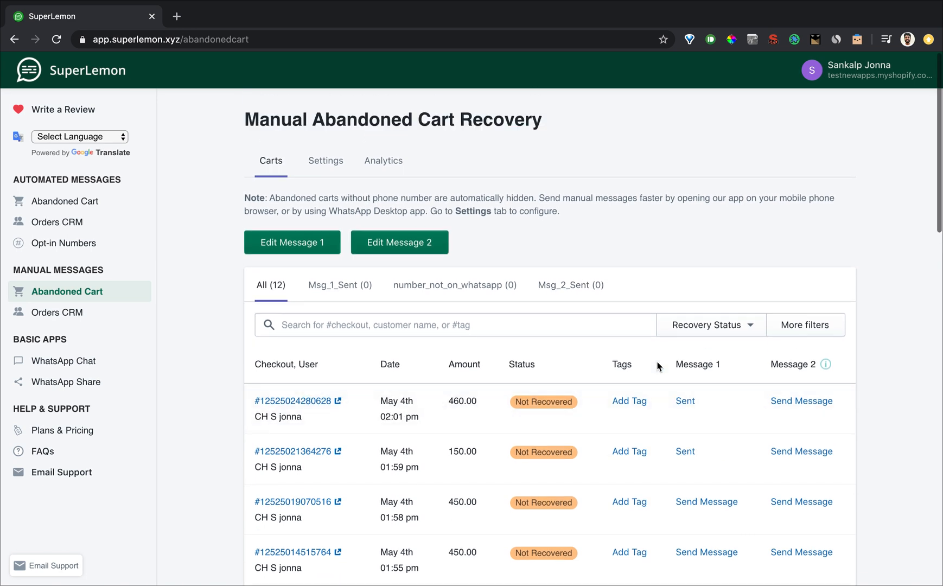
mouse_move(65, 299)
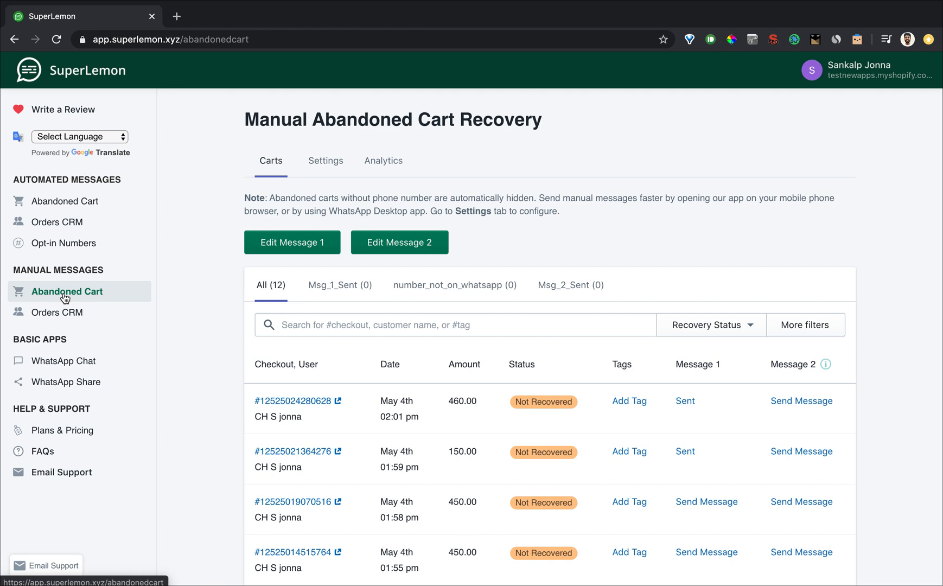
mouse_move(289, 211)
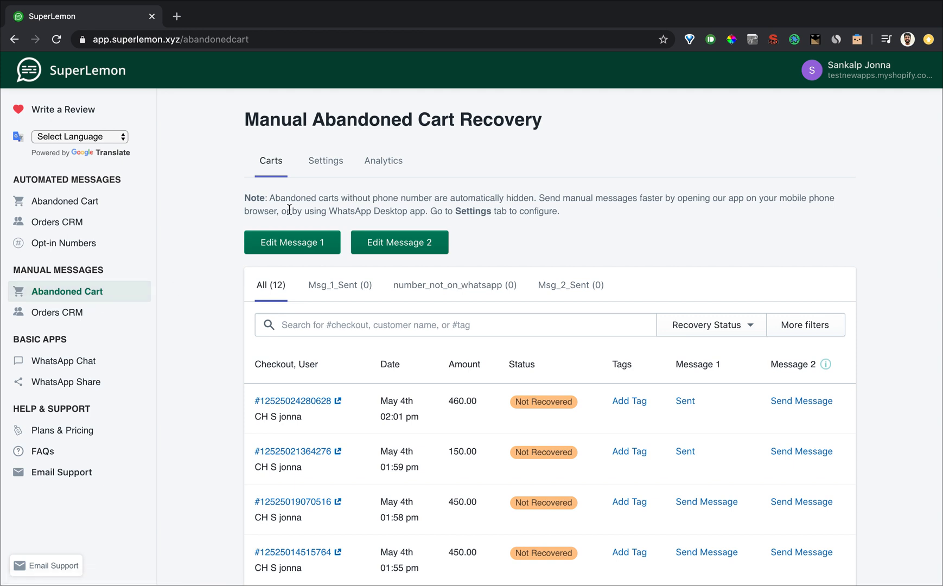
mouse_move(359, 169)
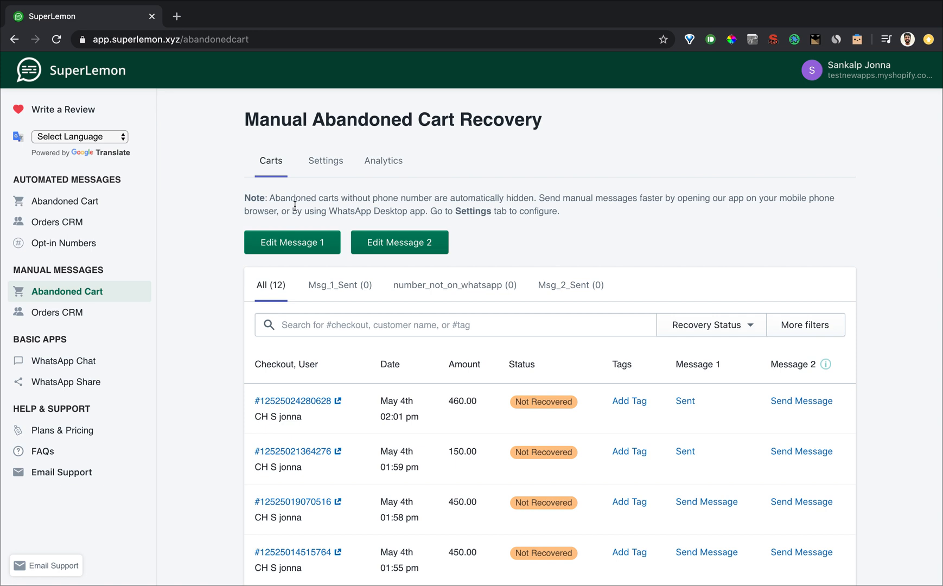
Review the first cart recovery message template and close its editor unchanged.
scroll("down", 3)
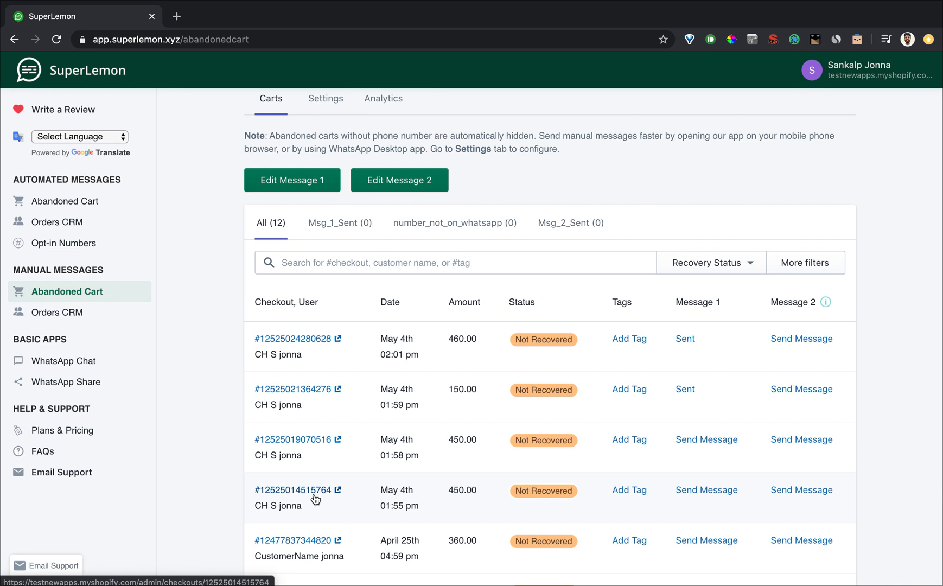
mouse_move(301, 340)
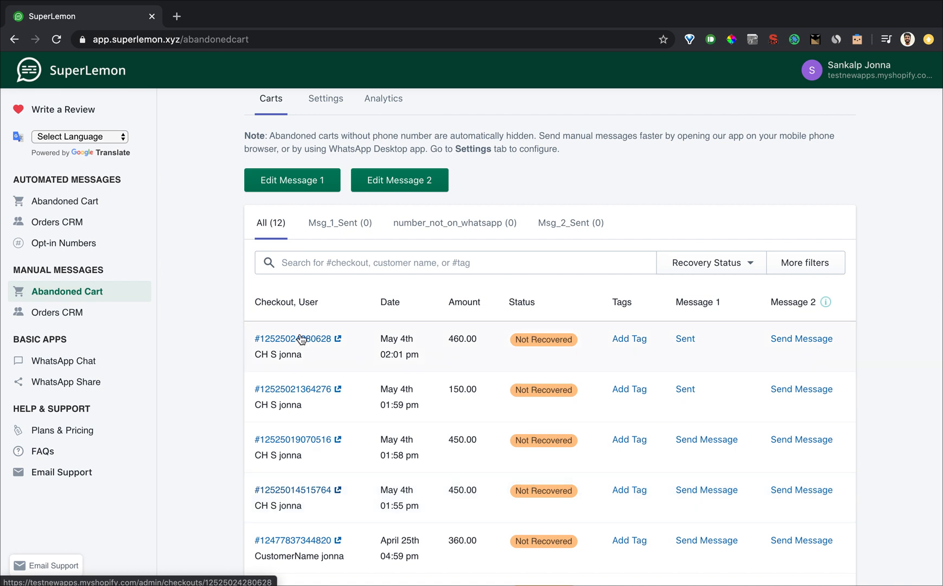
mouse_move(446, 342)
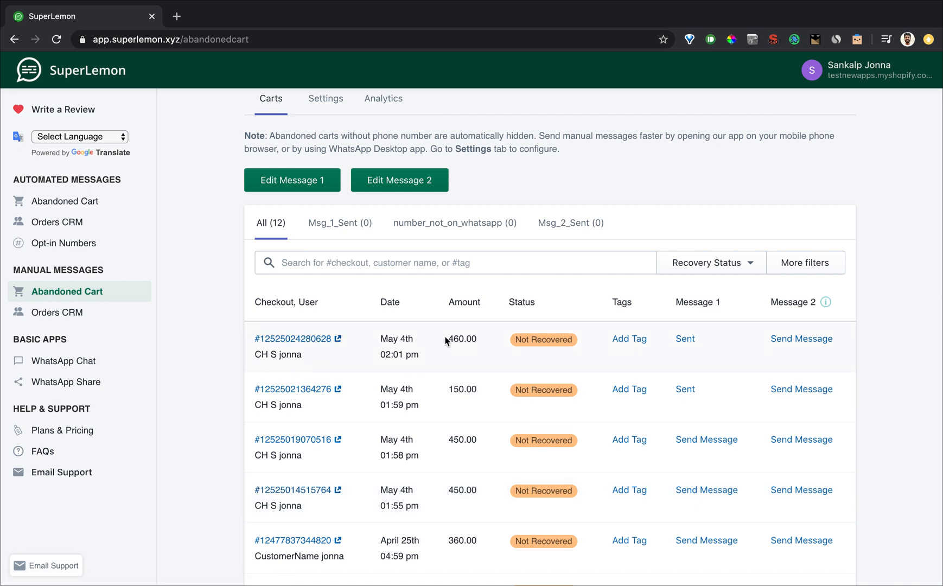
mouse_move(643, 294)
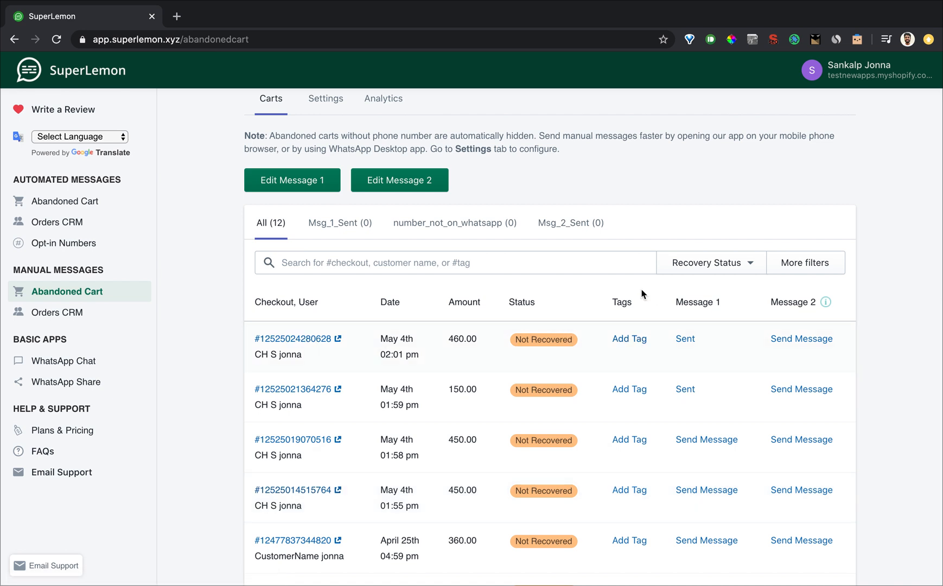
mouse_move(813, 303)
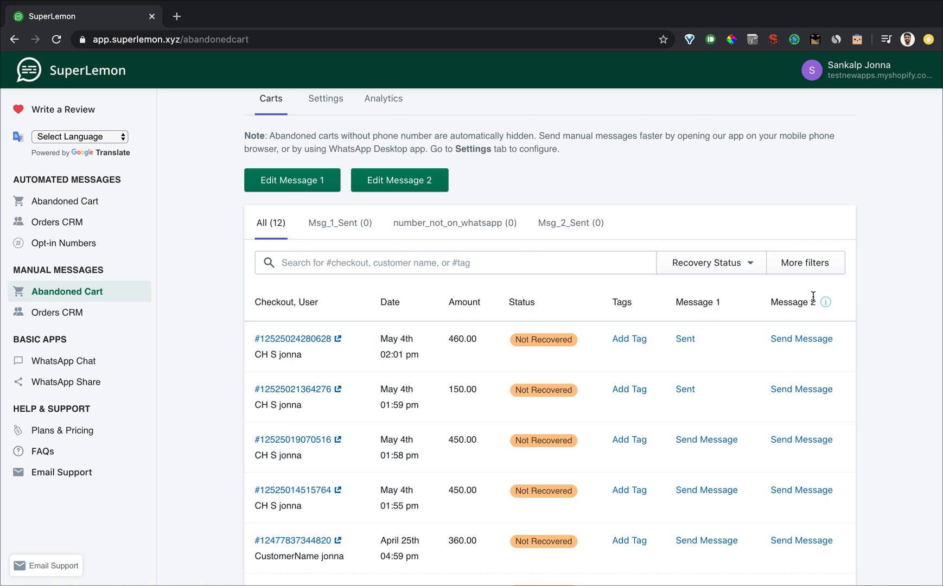
mouse_move(728, 336)
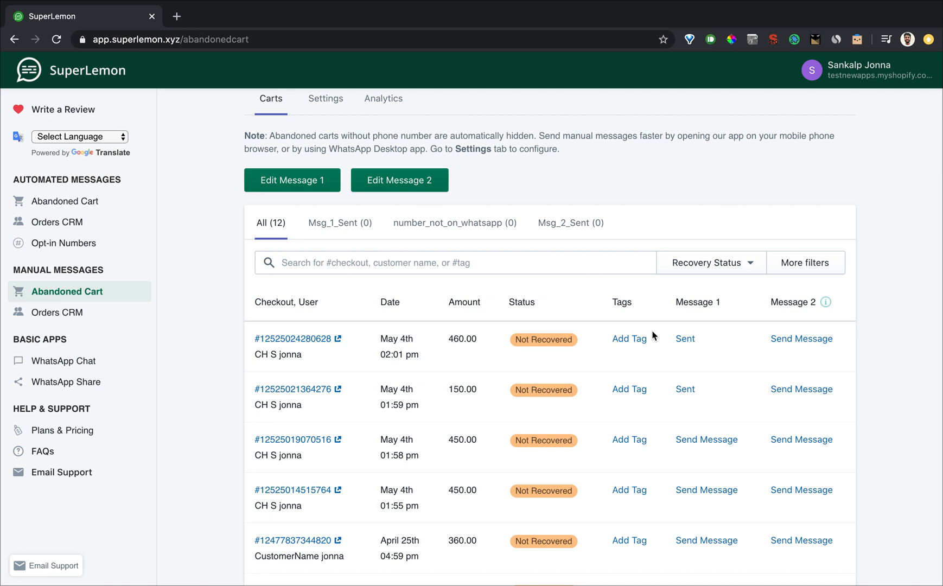
mouse_move(437, 267)
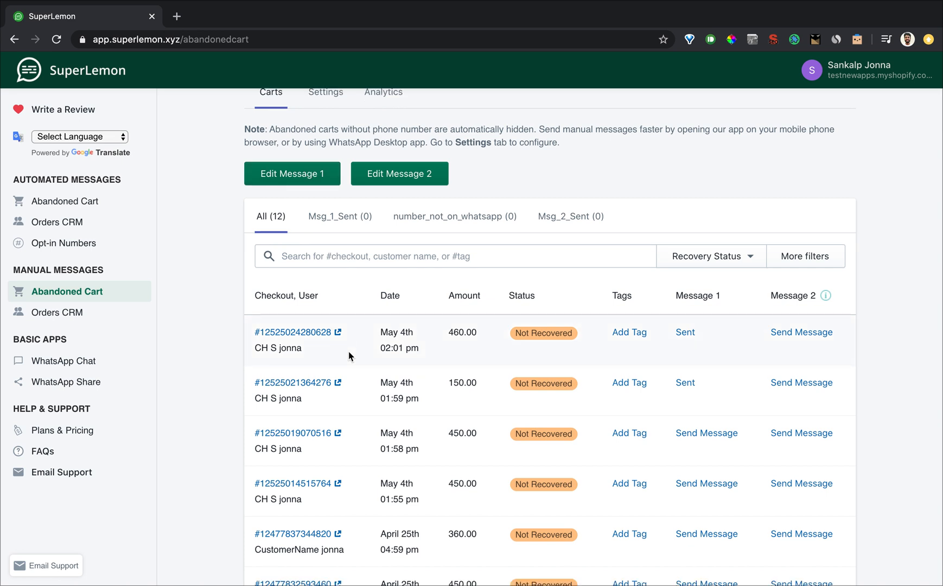
scroll("down", 3)
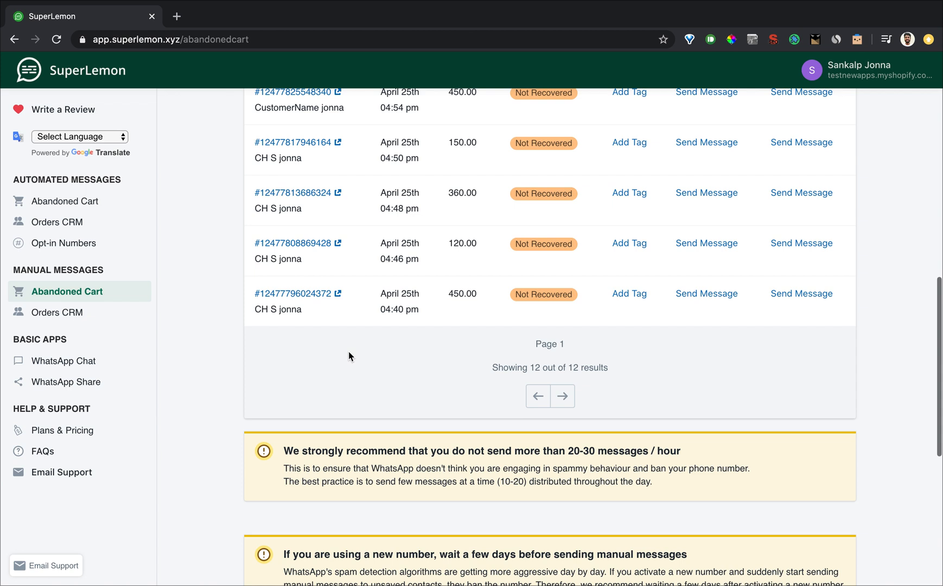
scroll("down", 3)
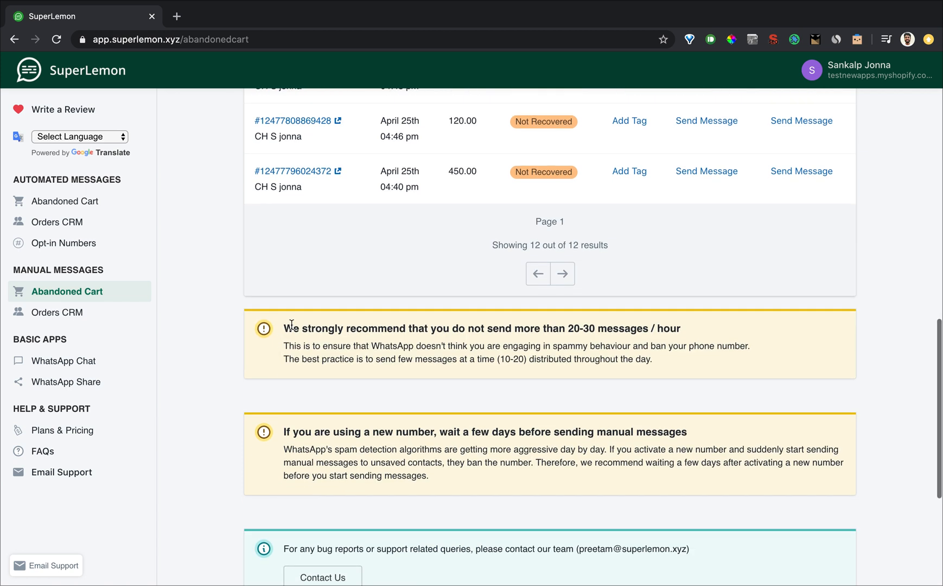
mouse_move(643, 402)
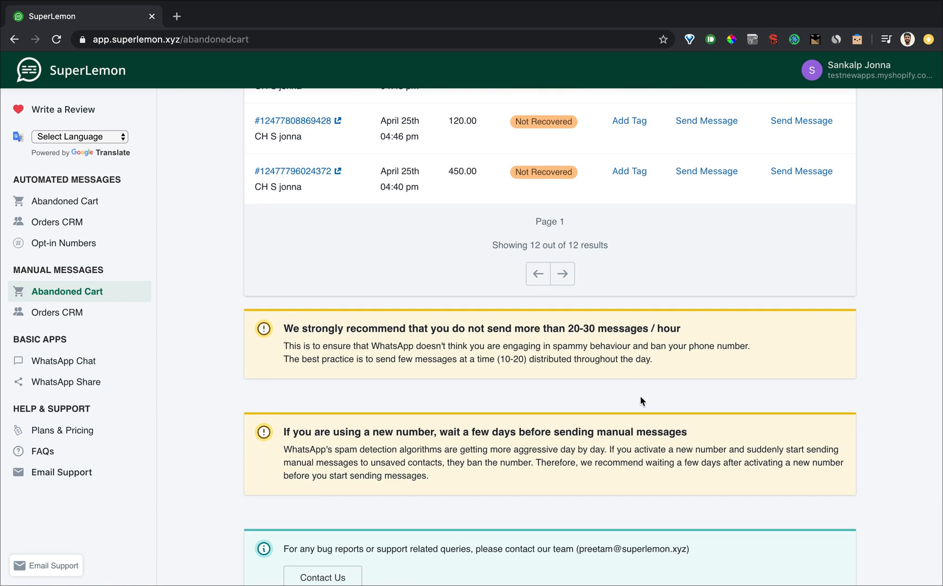
mouse_move(350, 380)
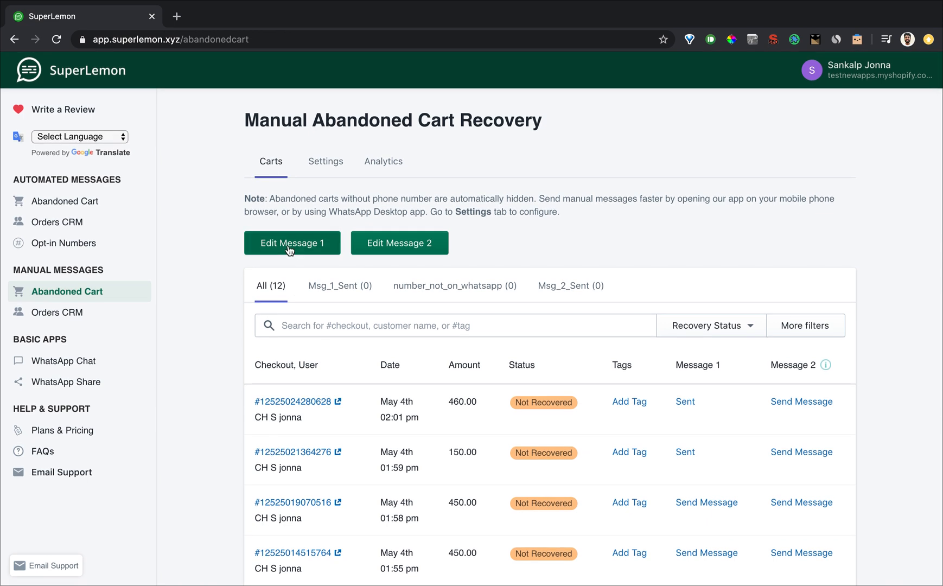
left_click(292, 243)
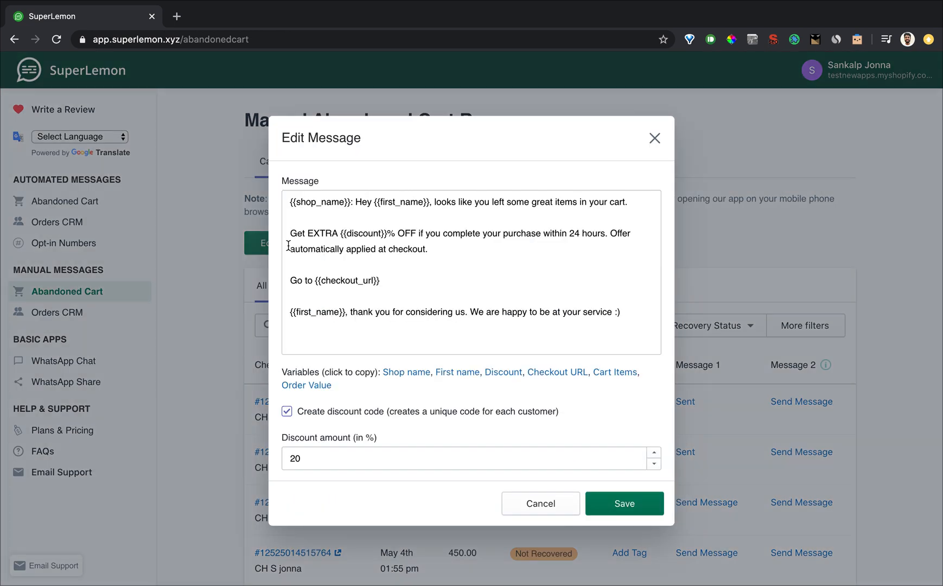
mouse_move(360, 262)
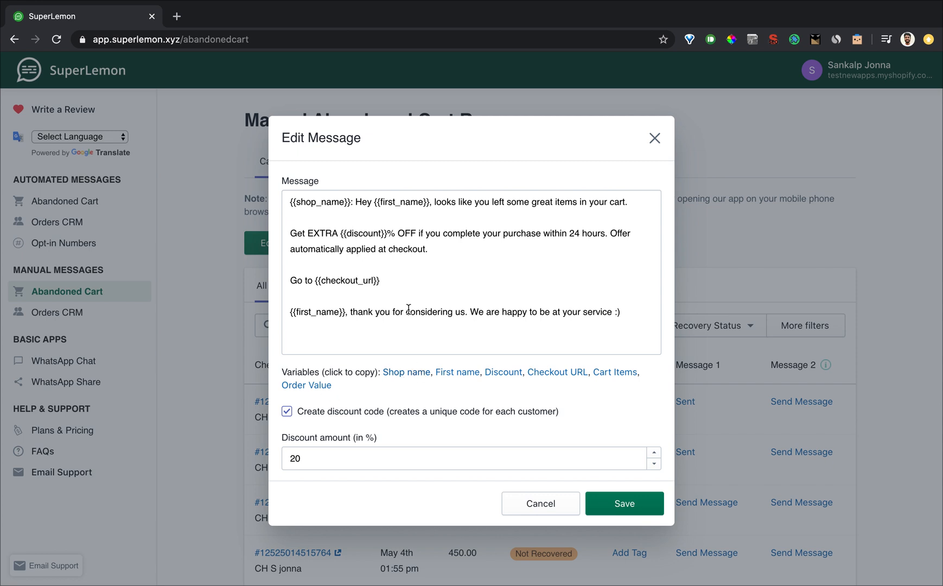
mouse_move(304, 482)
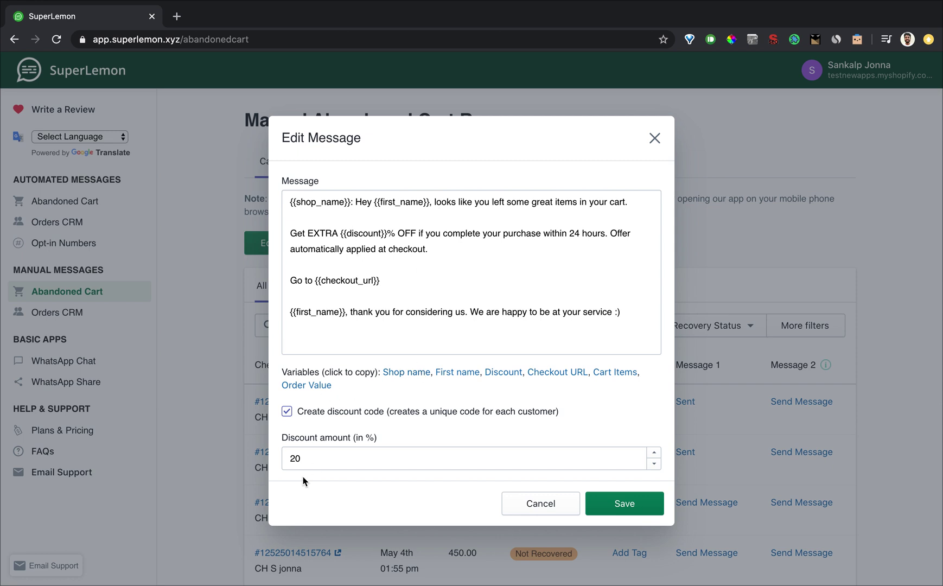
mouse_move(268, 423)
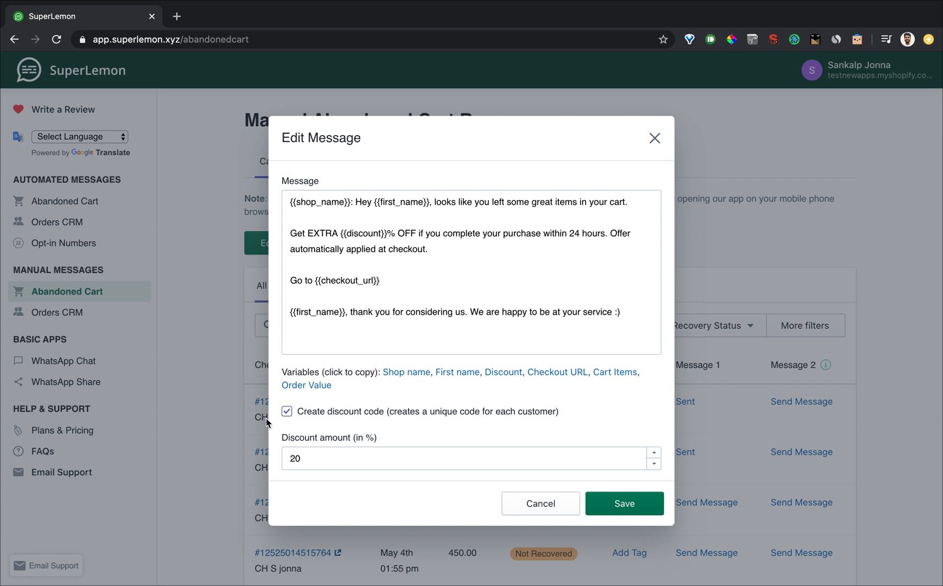
mouse_move(427, 191)
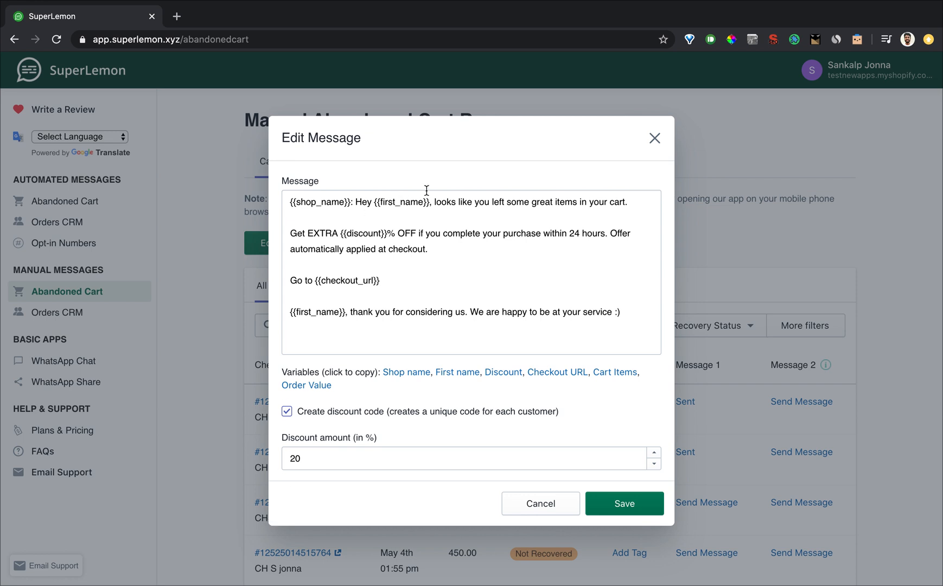
mouse_move(385, 238)
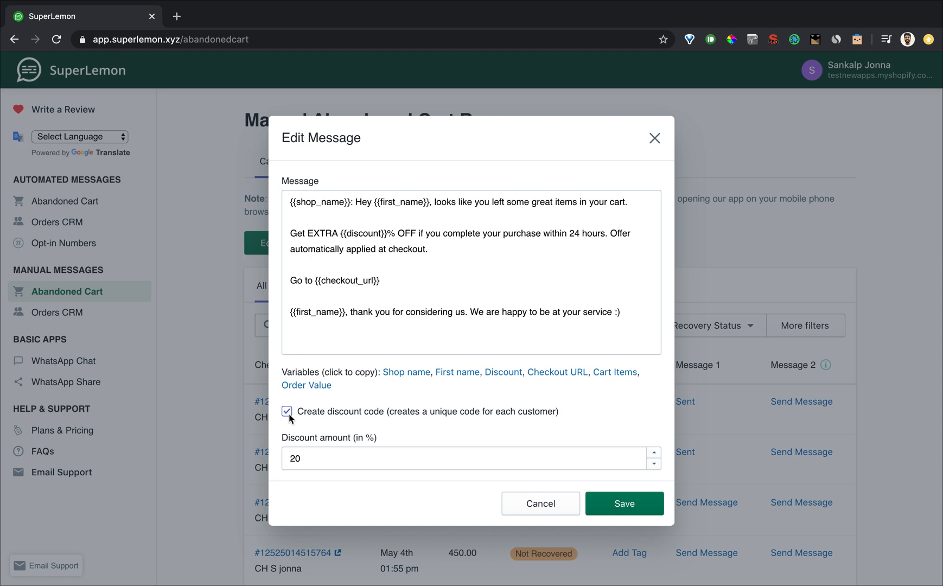
mouse_move(349, 292)
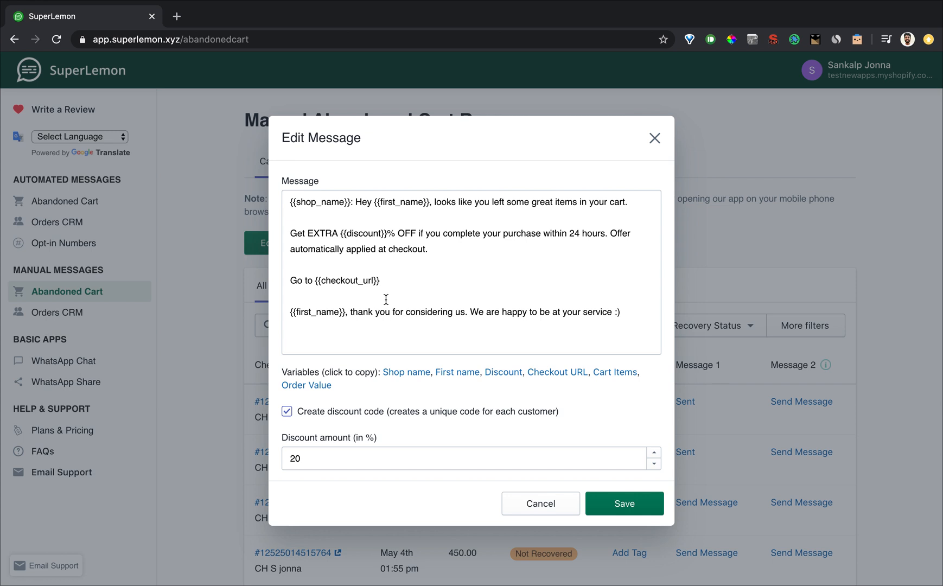
mouse_move(365, 308)
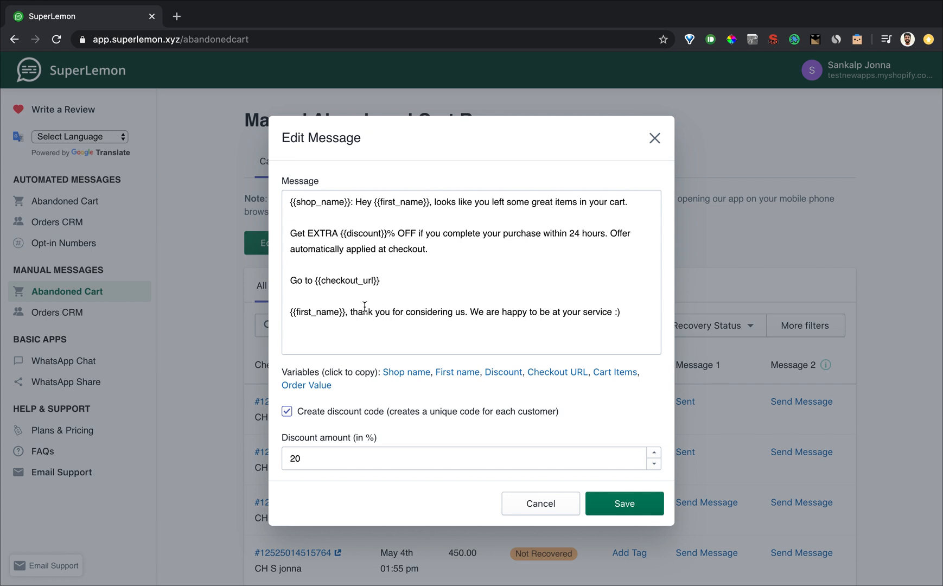
mouse_move(453, 374)
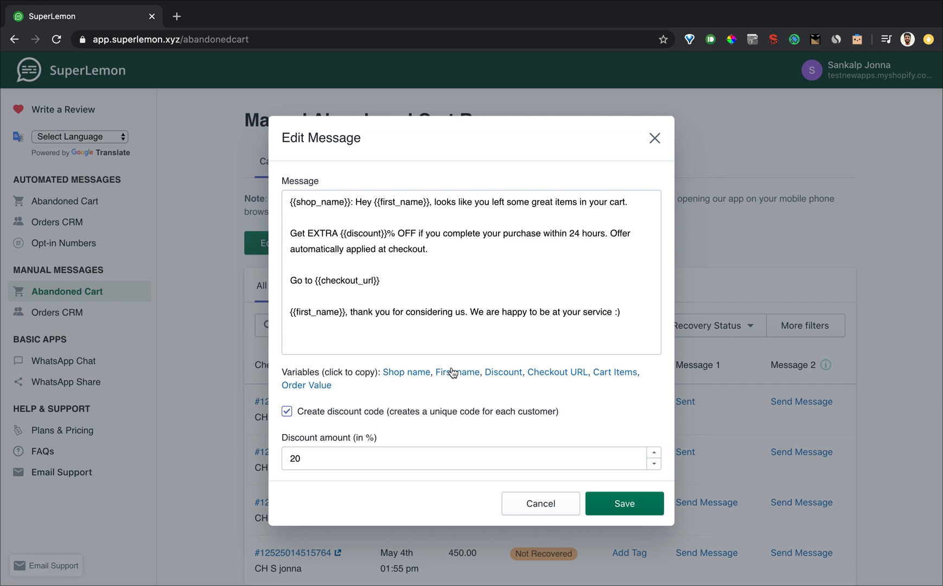
left_click(541, 503)
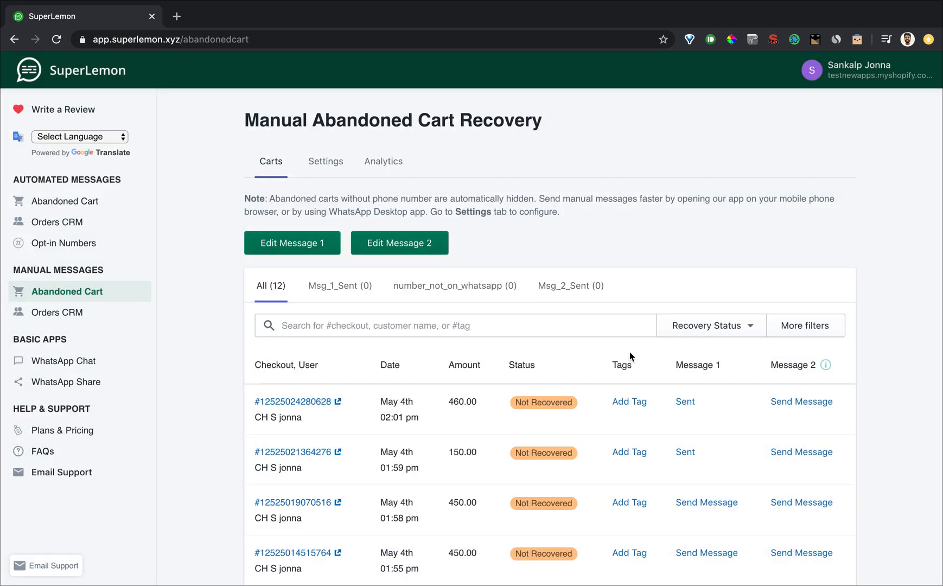
mouse_move(695, 407)
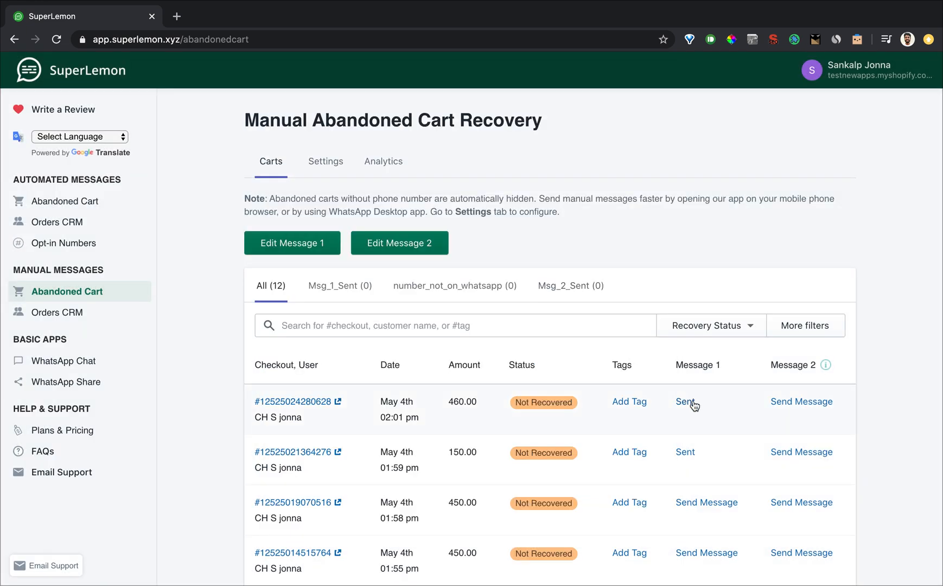
Send the first cart's pre-filled recovery message with its 20% discount link via WhatsApp Web.
left_click(685, 402)
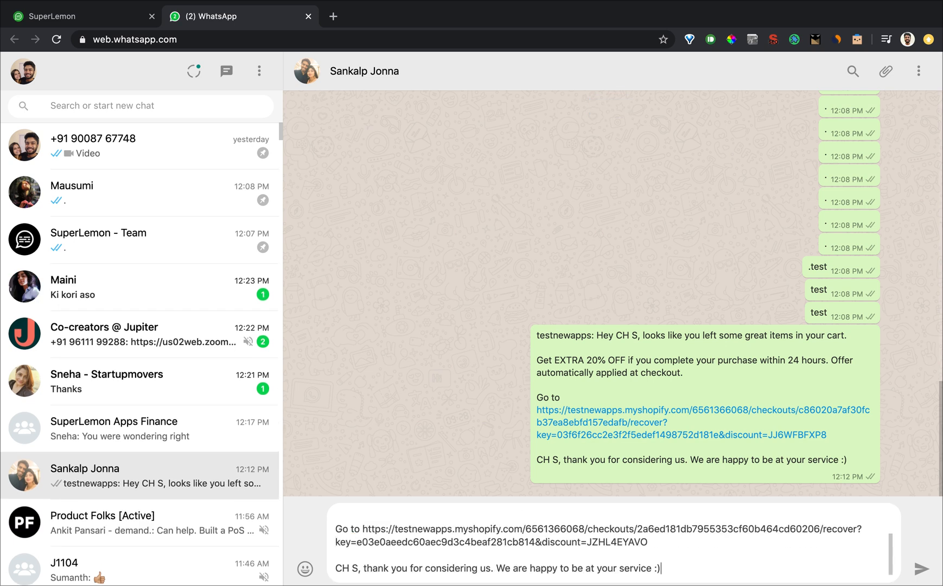
left_click(926, 566)
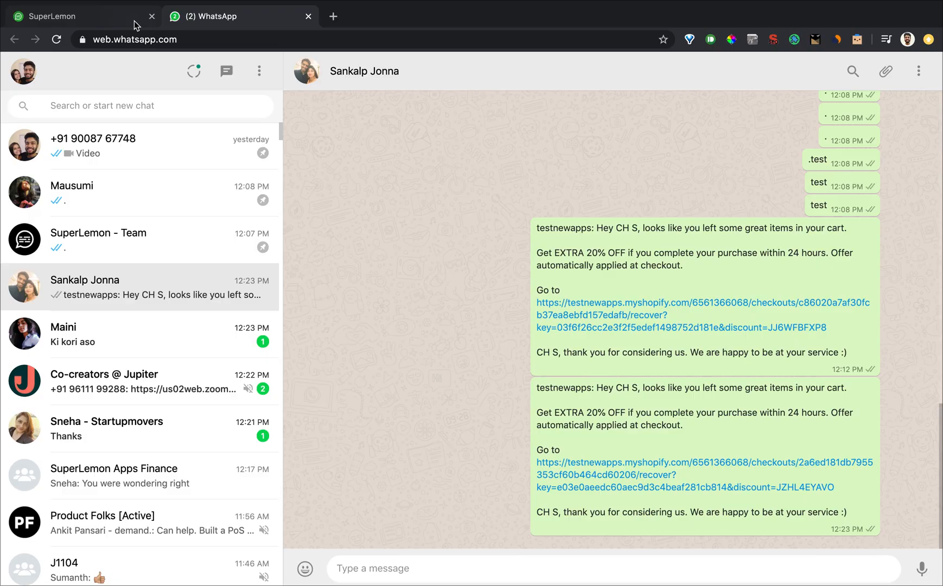
Send Message 1 for the 450.00 cart from May 4th 01:58 pm so it is marked Sent.
left_click(54, 17)
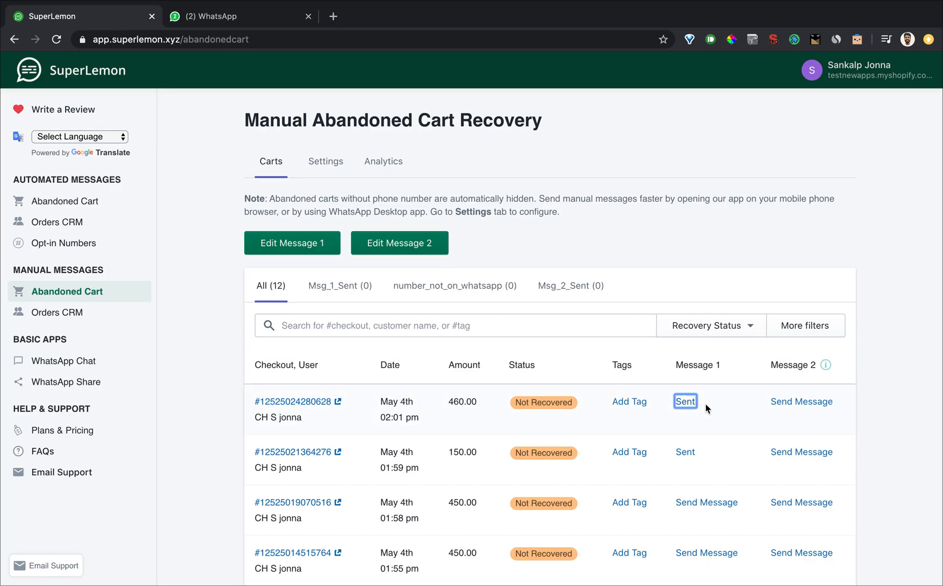
scroll("down", 3)
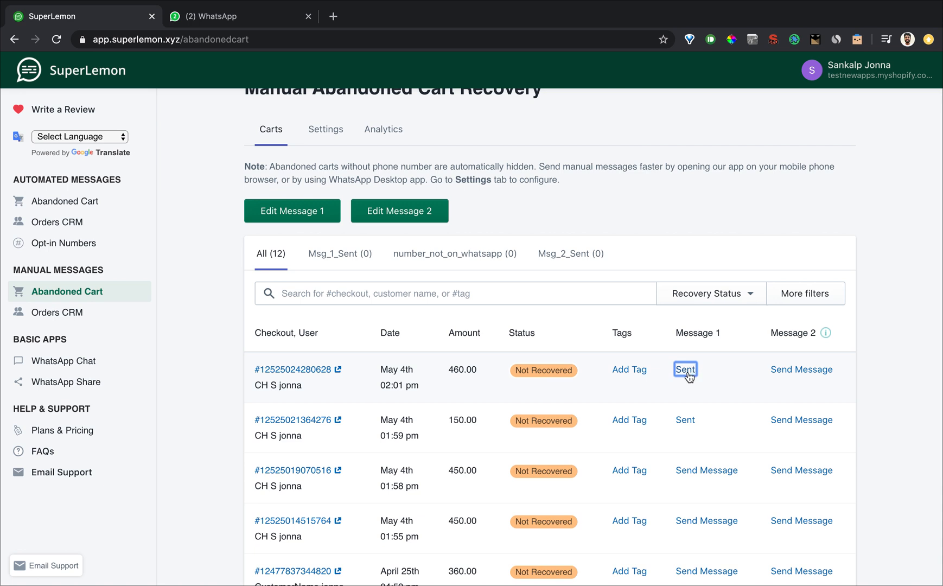
mouse_move(864, 394)
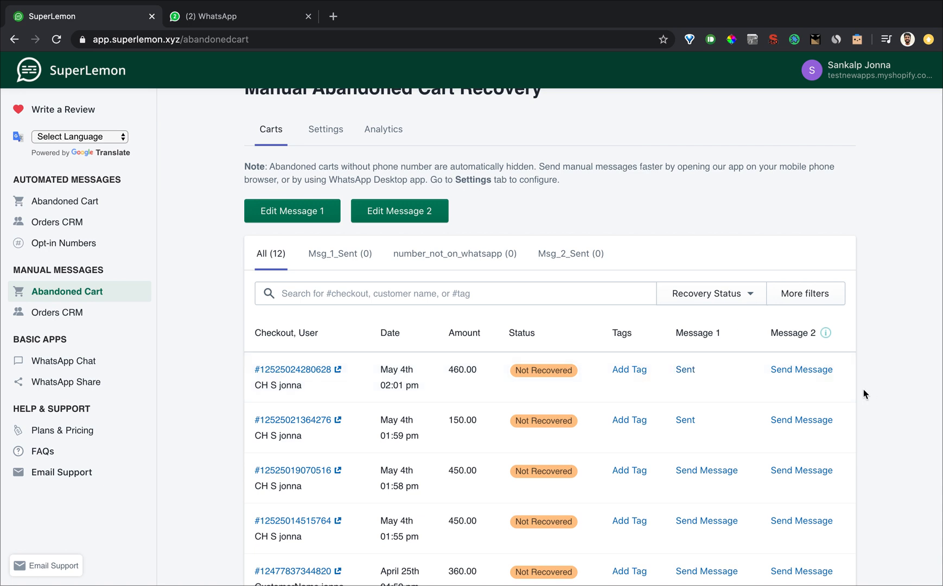
mouse_move(702, 462)
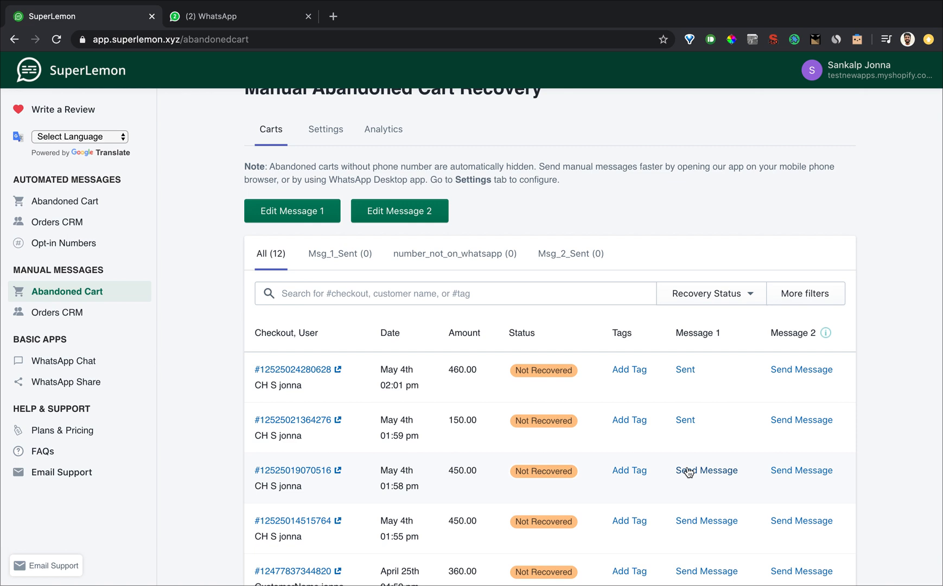
left_click(707, 471)
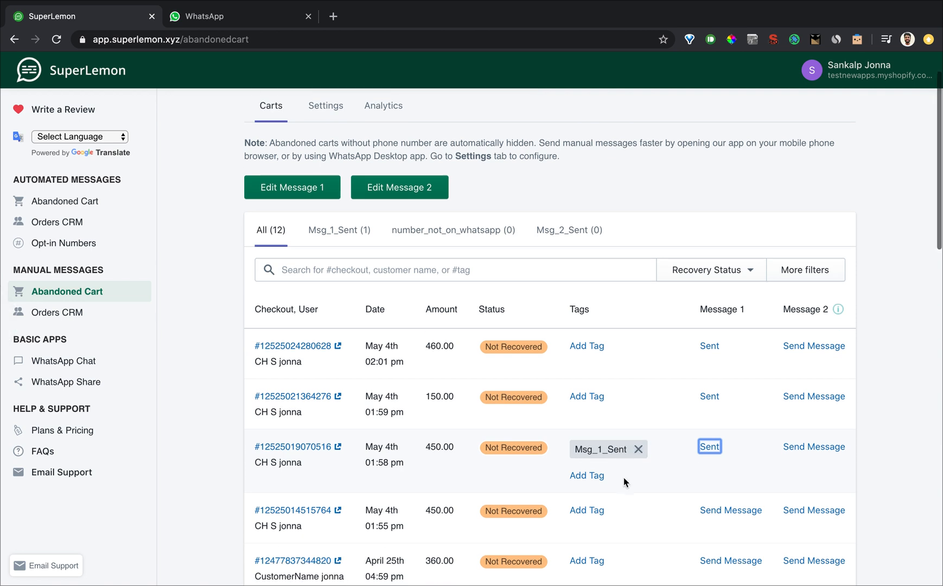
mouse_move(594, 439)
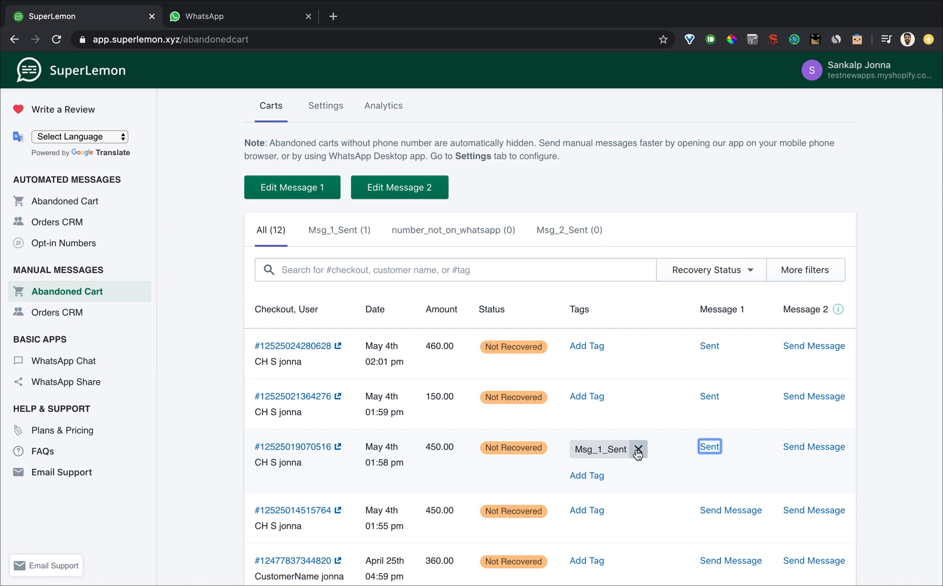
Tag the 150.00 cart from May 4th 01:59 pm with the existing number_not_on_whatsapp tag.
left_click(586, 476)
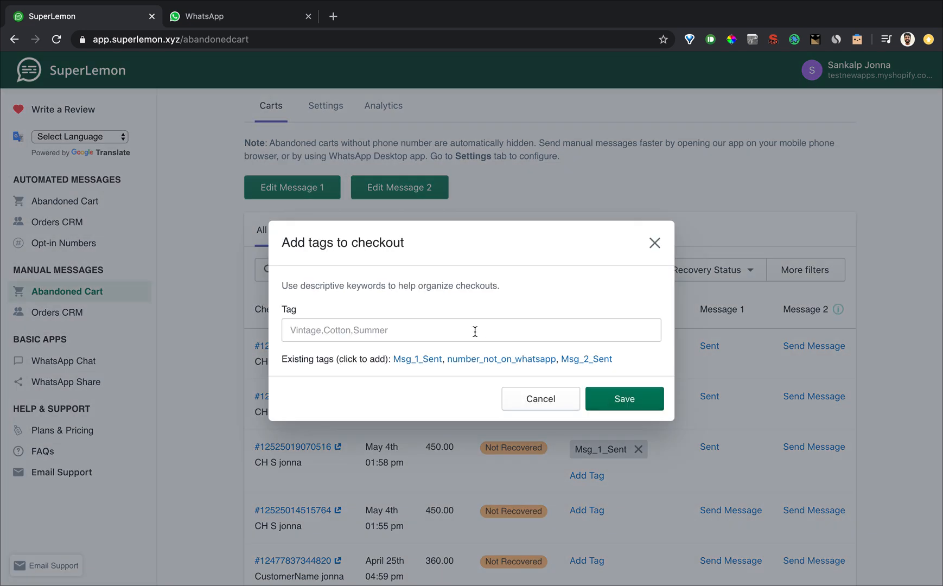
left_click(471, 330)
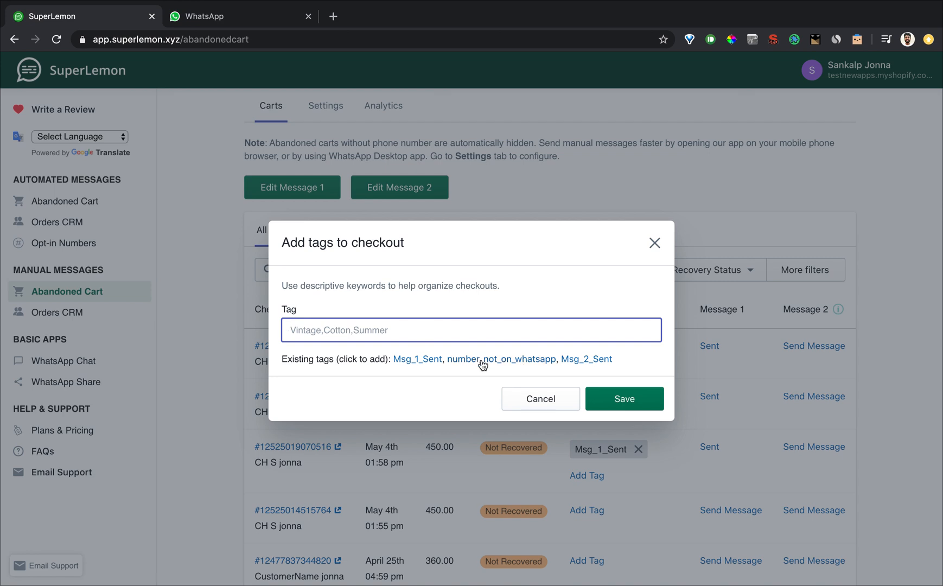
left_click(502, 360)
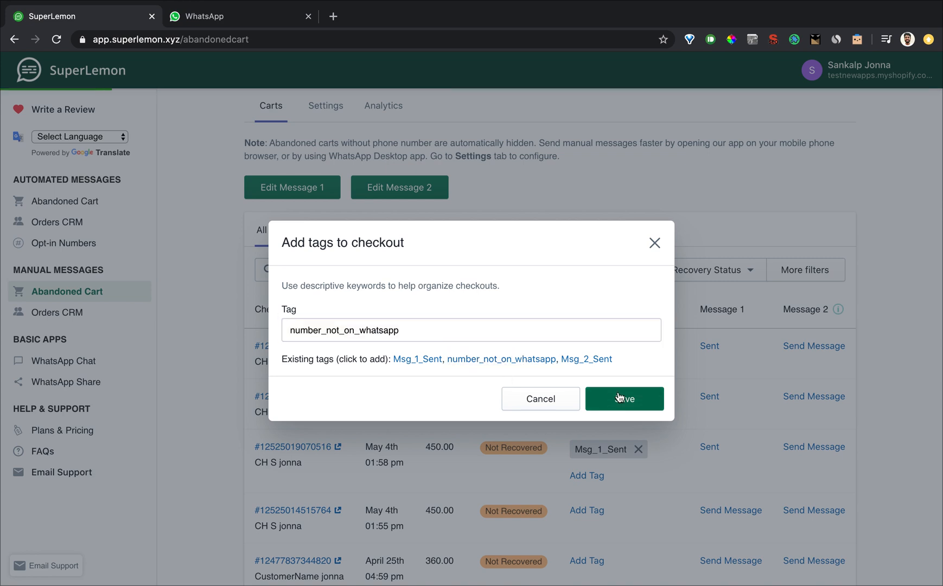
left_click(625, 399)
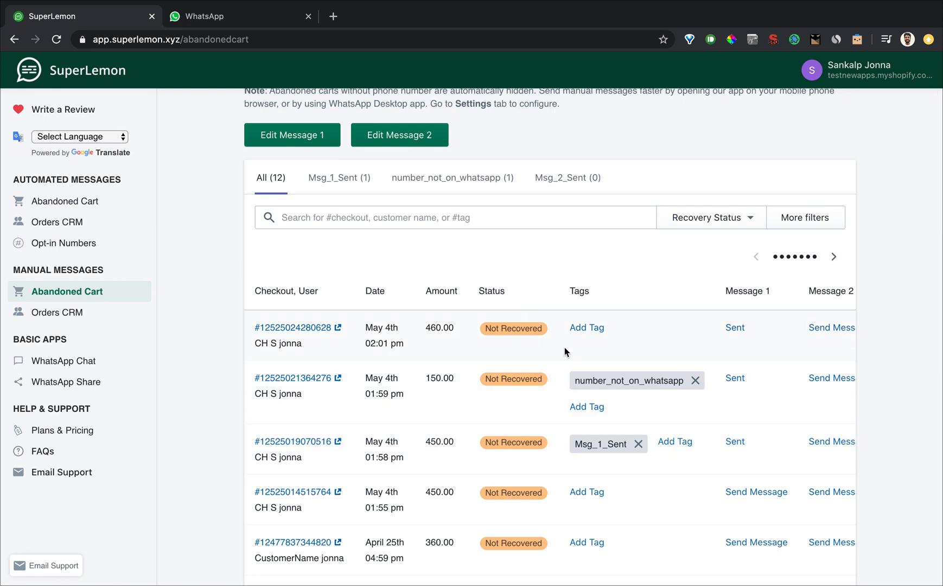
left_click(453, 178)
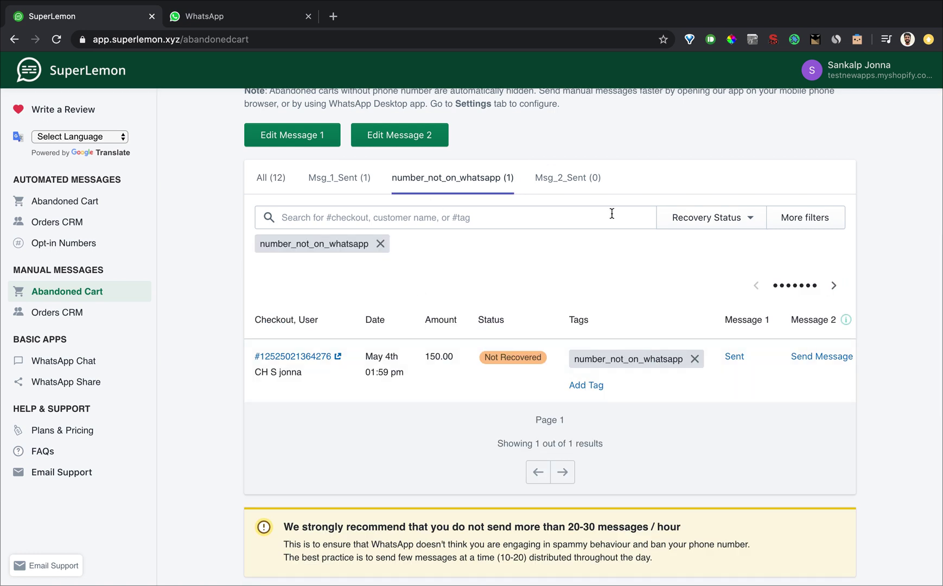
mouse_move(354, 194)
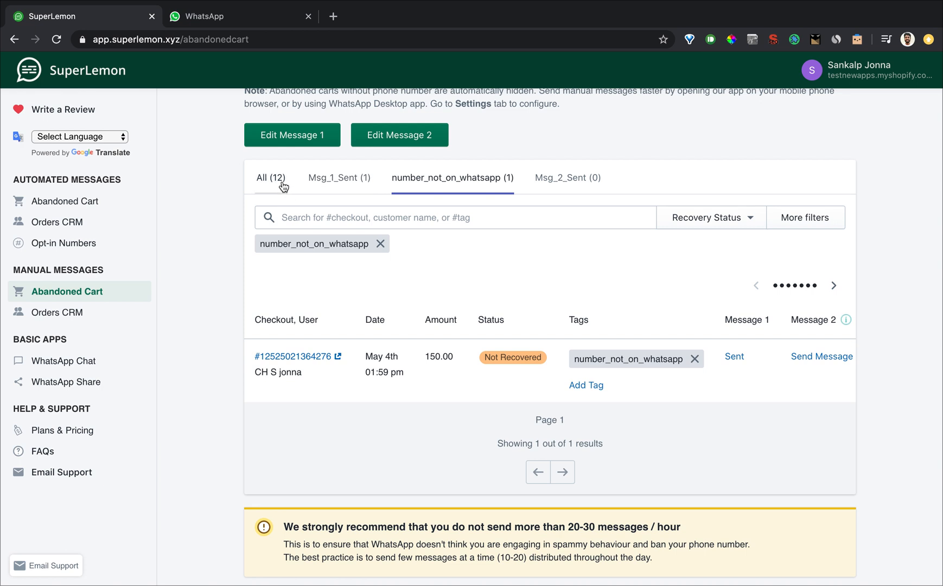
left_click(339, 178)
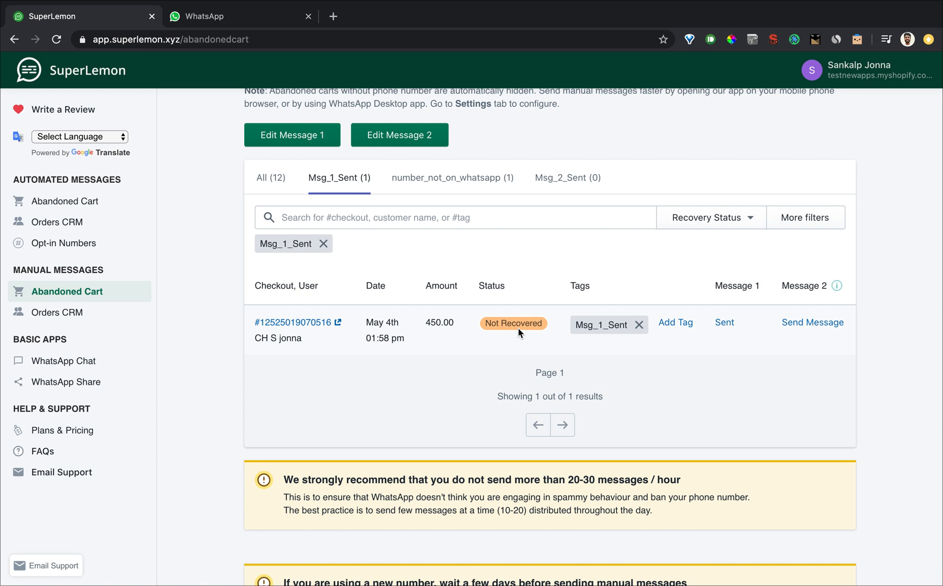
left_click(711, 219)
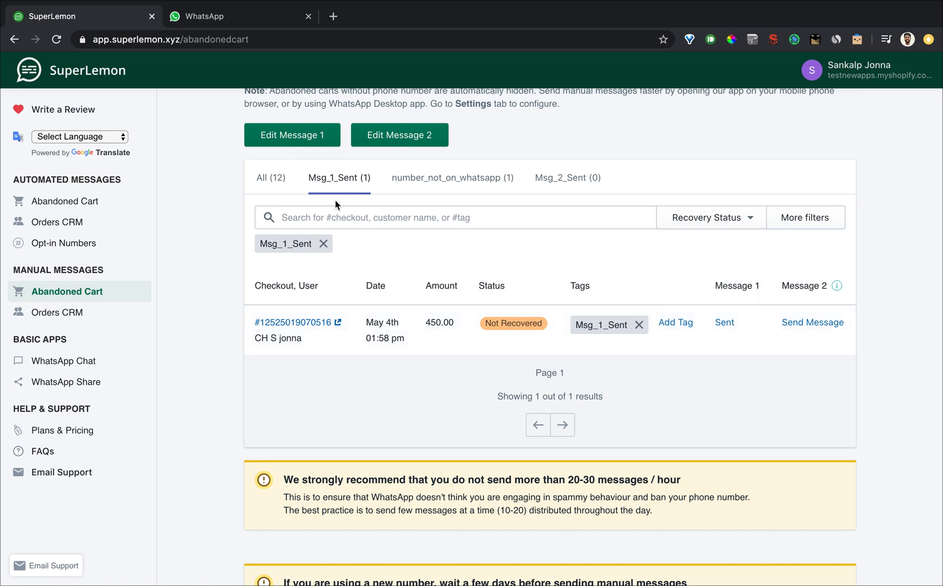
left_click(270, 178)
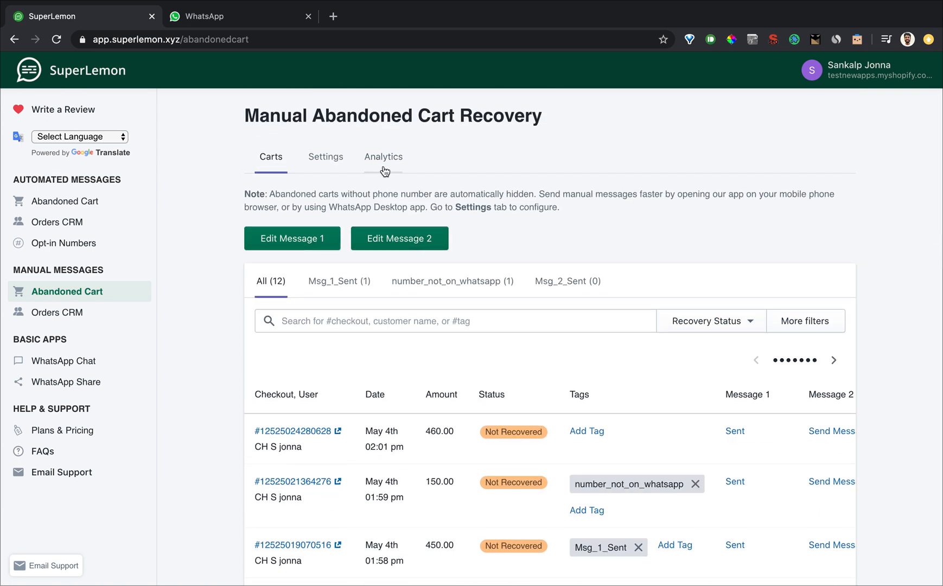
View the abandoned cart analytics chart for the Last 30 days reporting period.
left_click(383, 158)
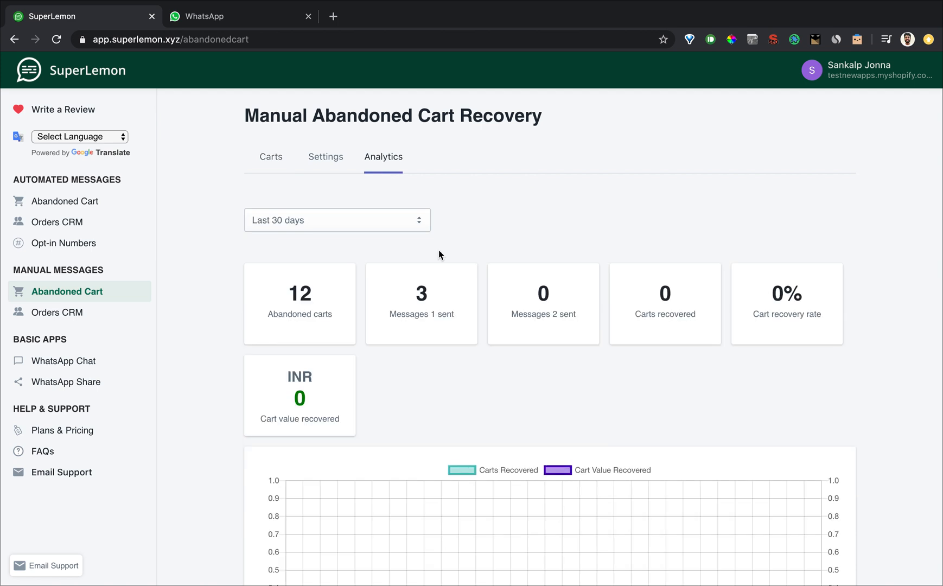
scroll("down", 3)
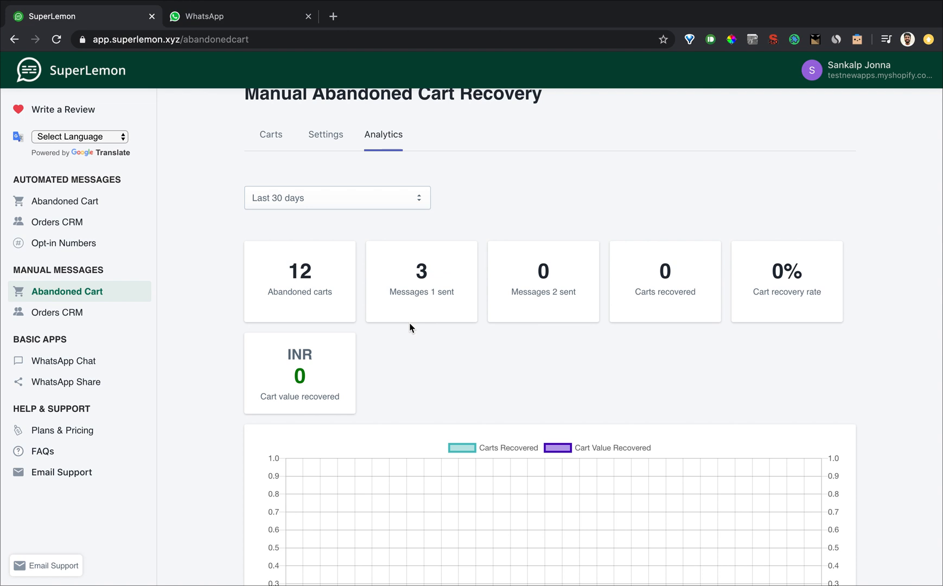
mouse_move(689, 287)
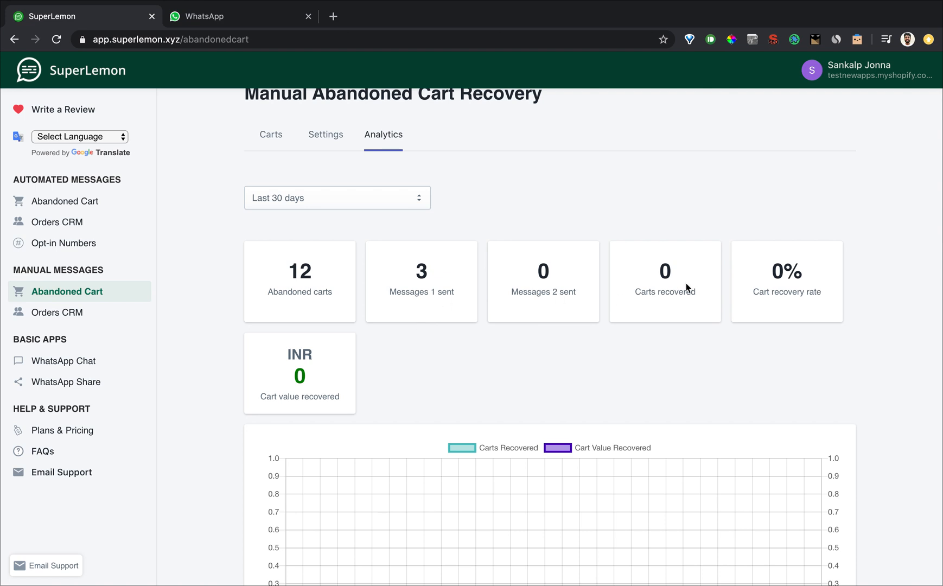
mouse_move(367, 369)
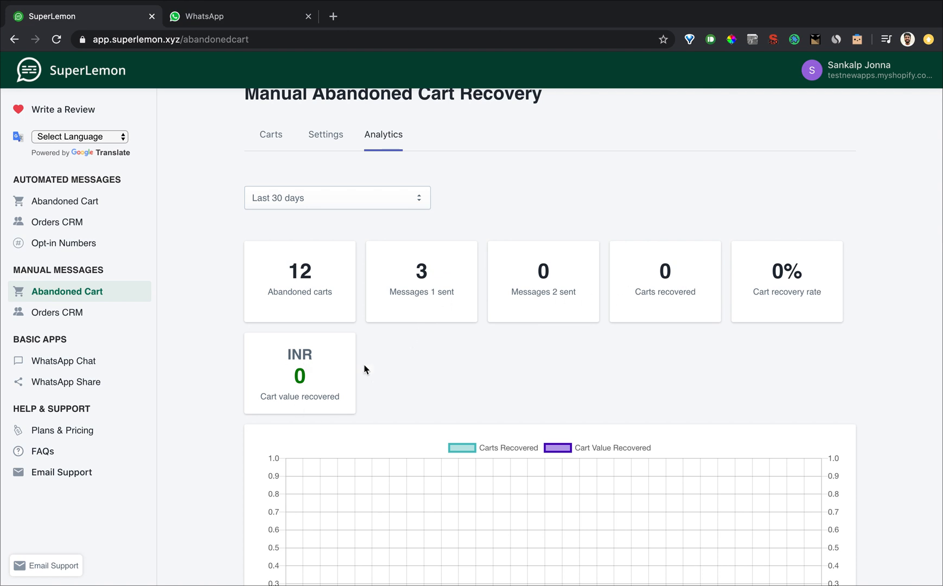
mouse_move(378, 203)
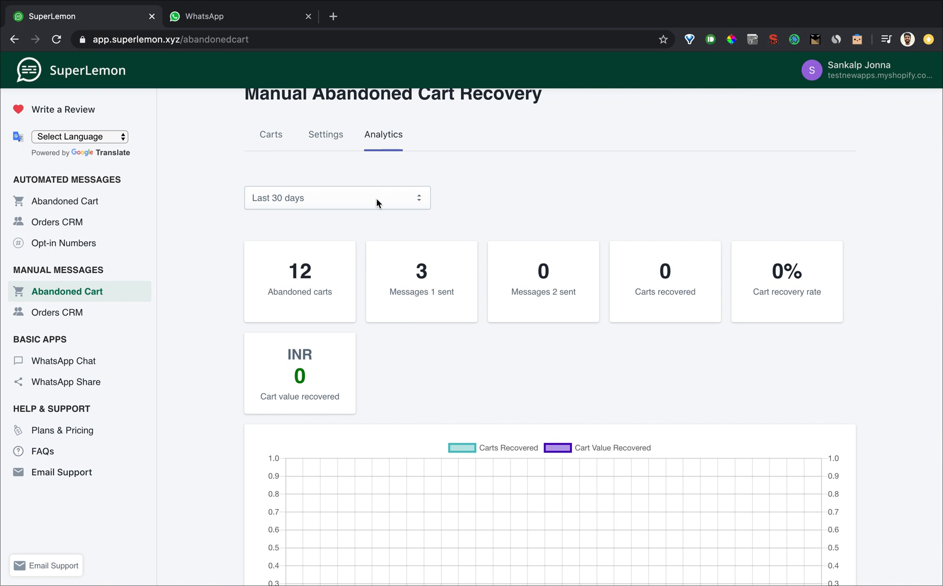
left_click(336, 198)
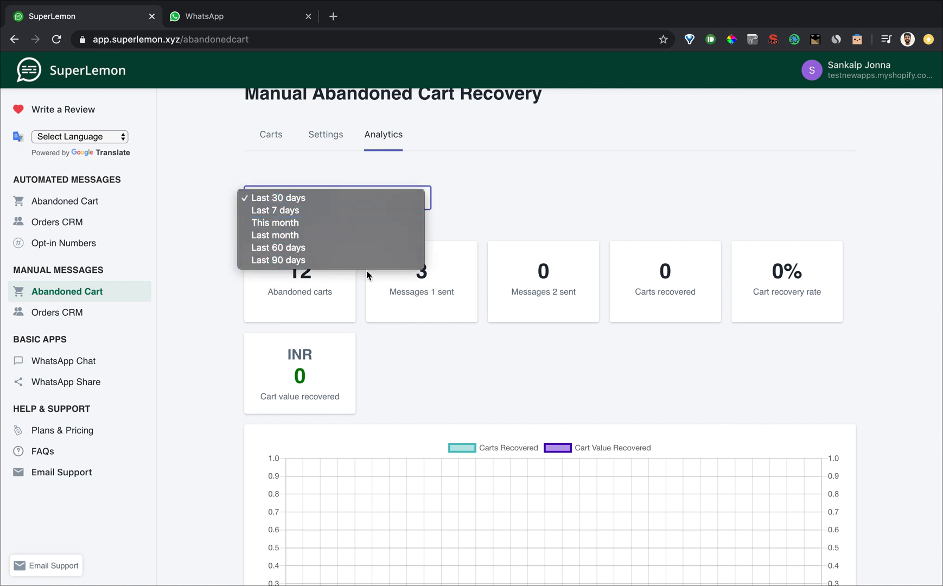
mouse_move(356, 261)
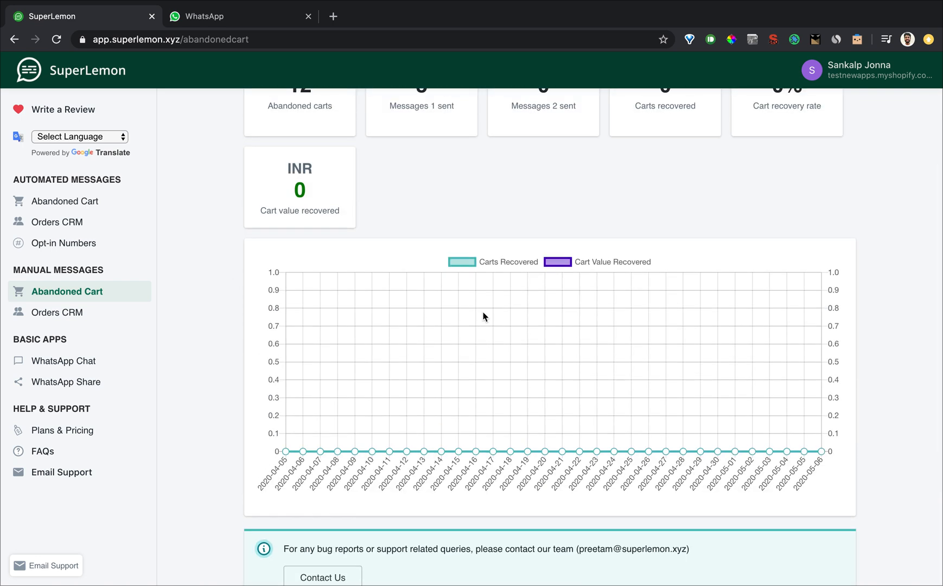
scroll("up", 3)
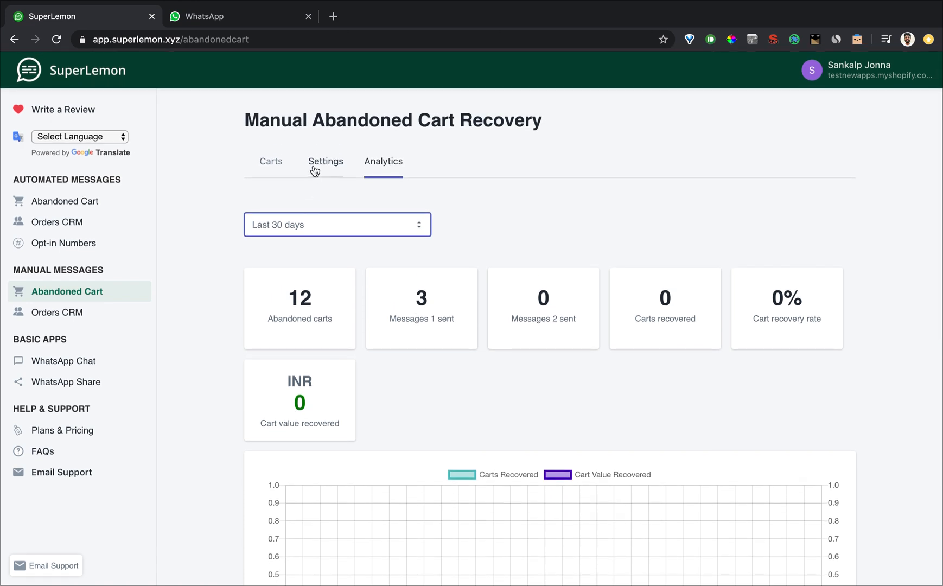
Switch manual message sending to the WhatsApp Desktop App in Settings.
left_click(326, 162)
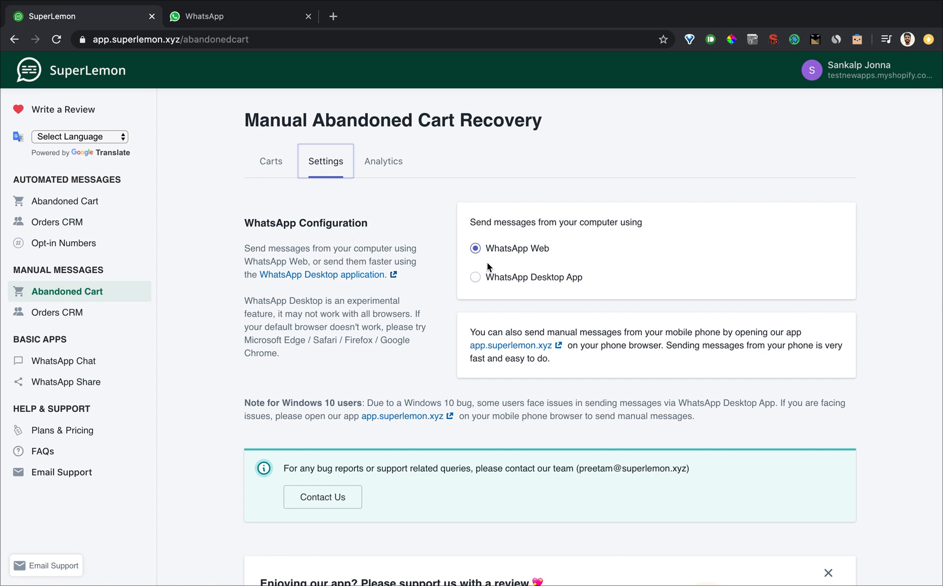
mouse_move(551, 291)
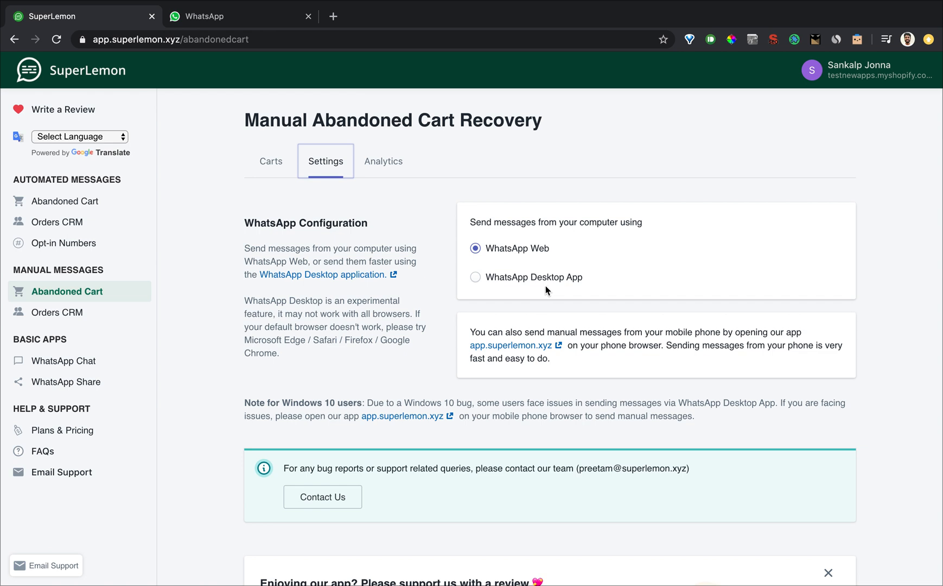
left_click(475, 278)
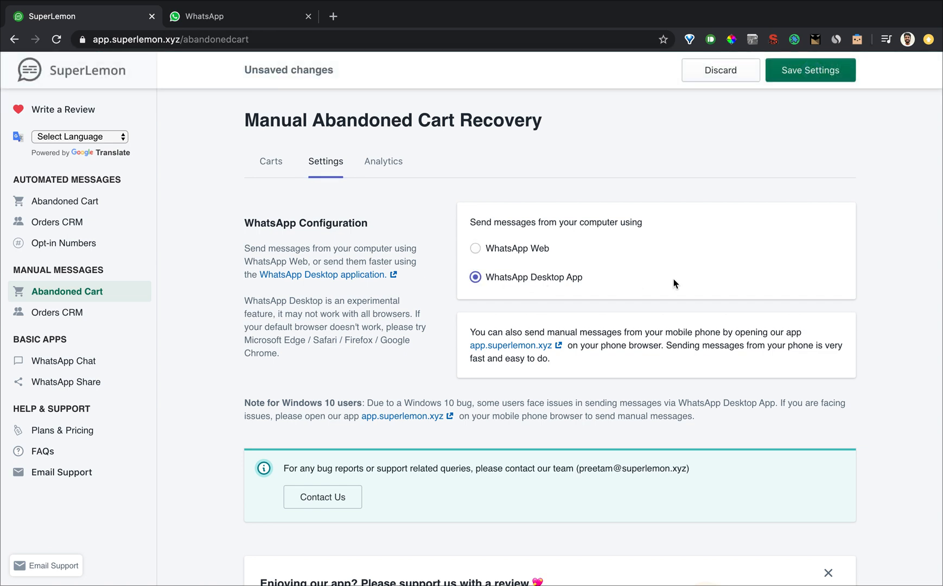
mouse_move(324, 278)
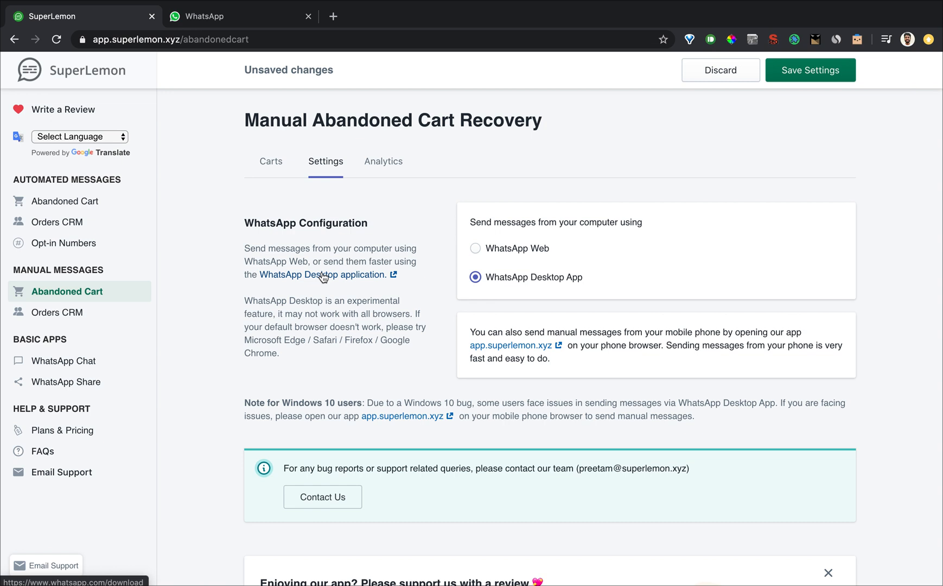
mouse_move(552, 295)
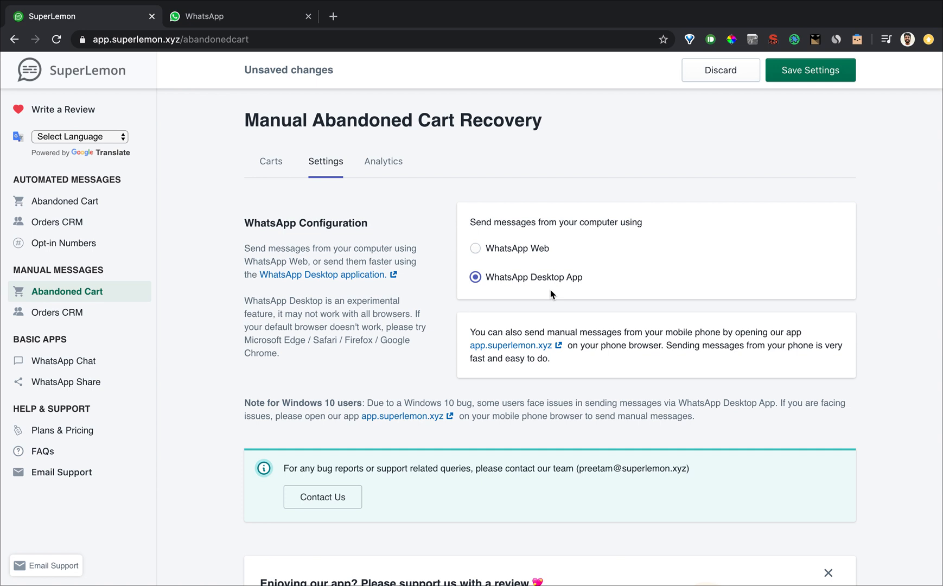
mouse_move(638, 246)
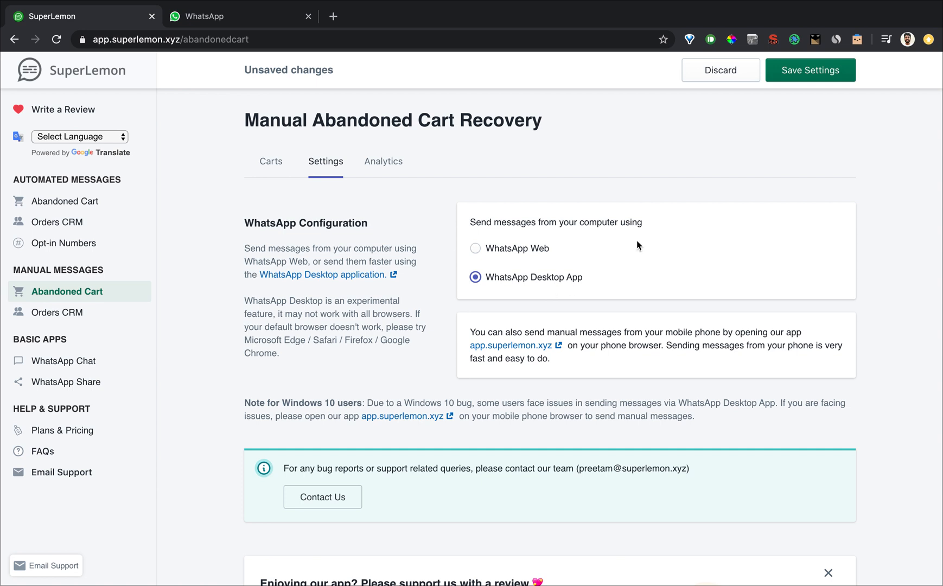
left_click(810, 71)
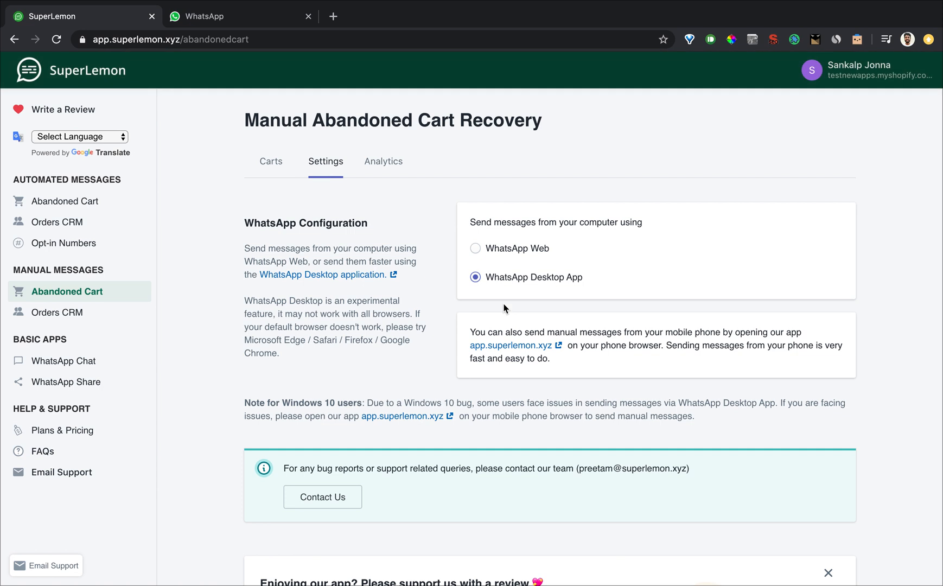
mouse_move(424, 402)
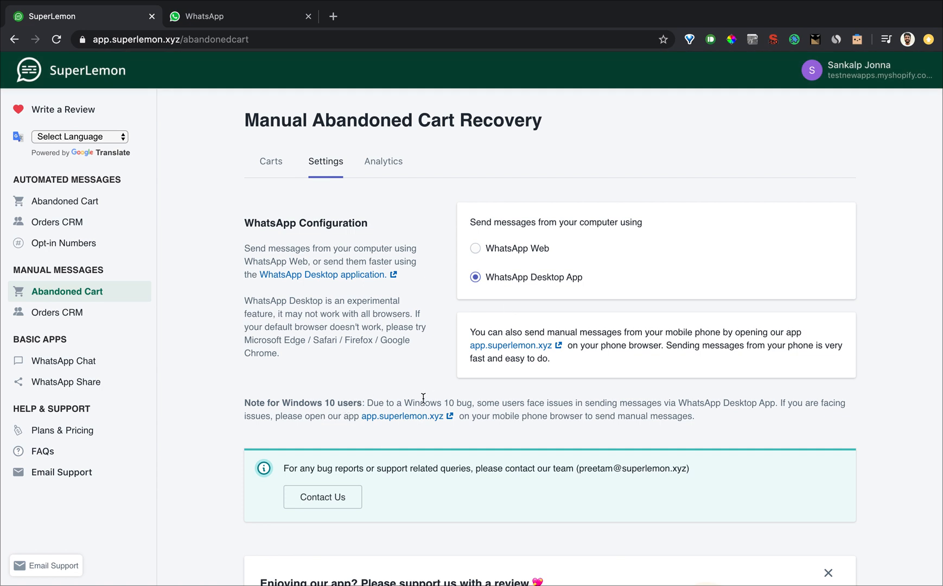
mouse_move(563, 415)
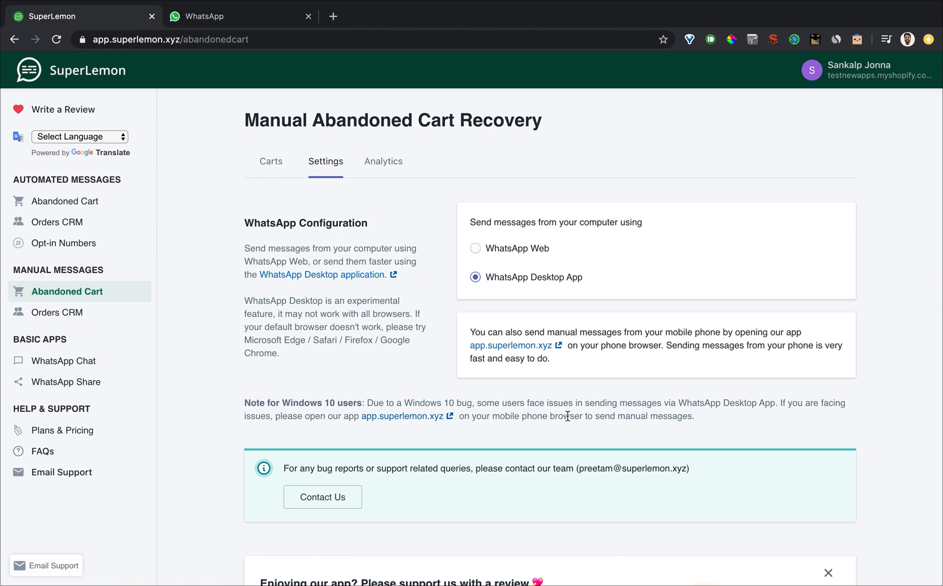
mouse_move(484, 245)
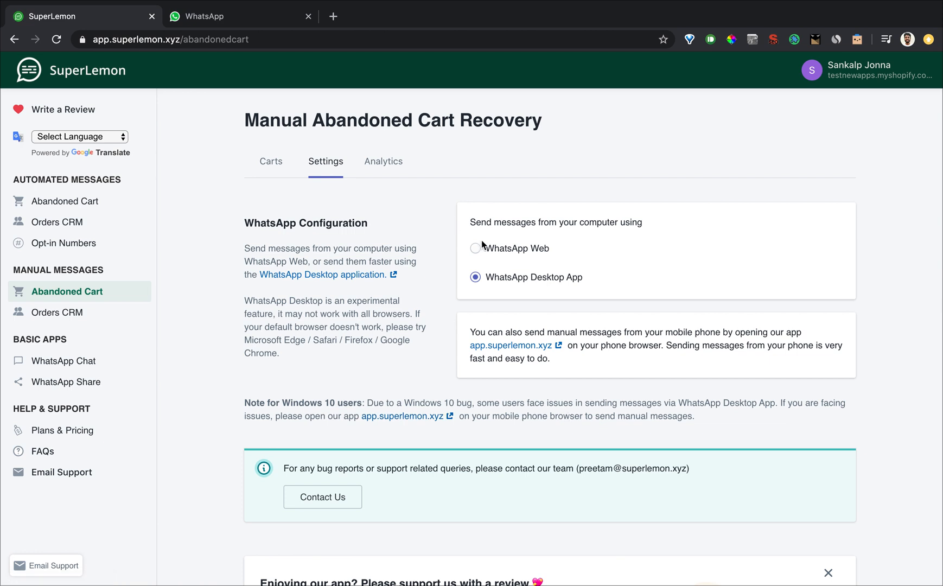
mouse_move(522, 299)
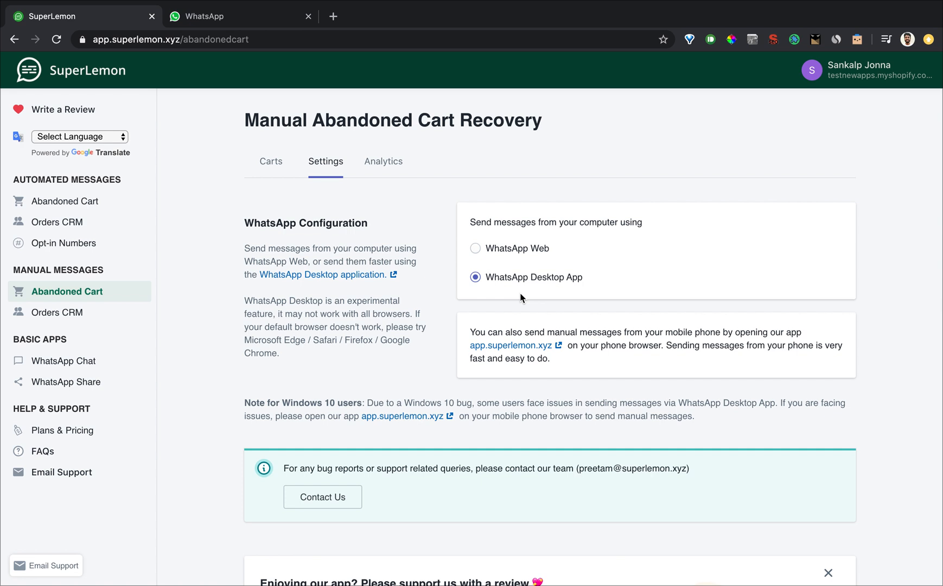
mouse_move(403, 433)
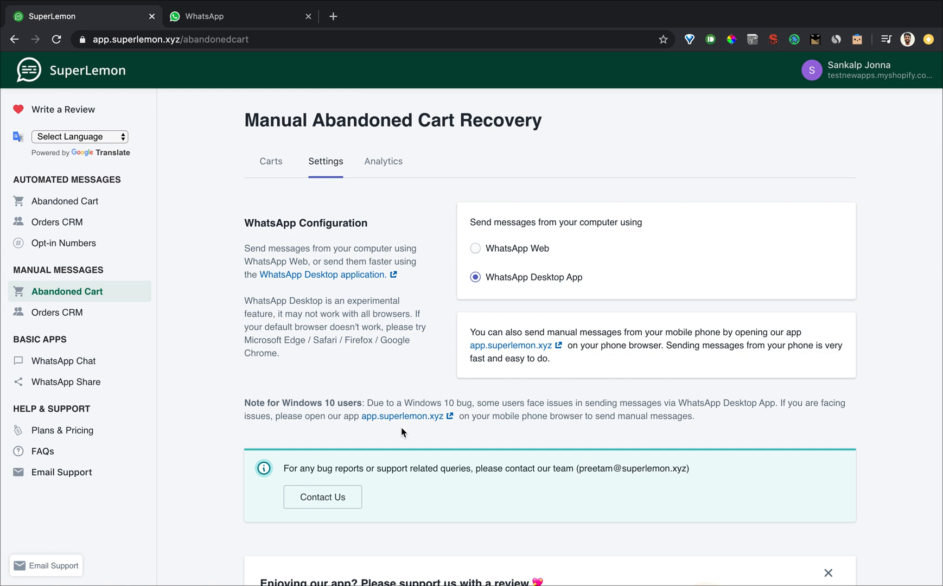
mouse_move(577, 330)
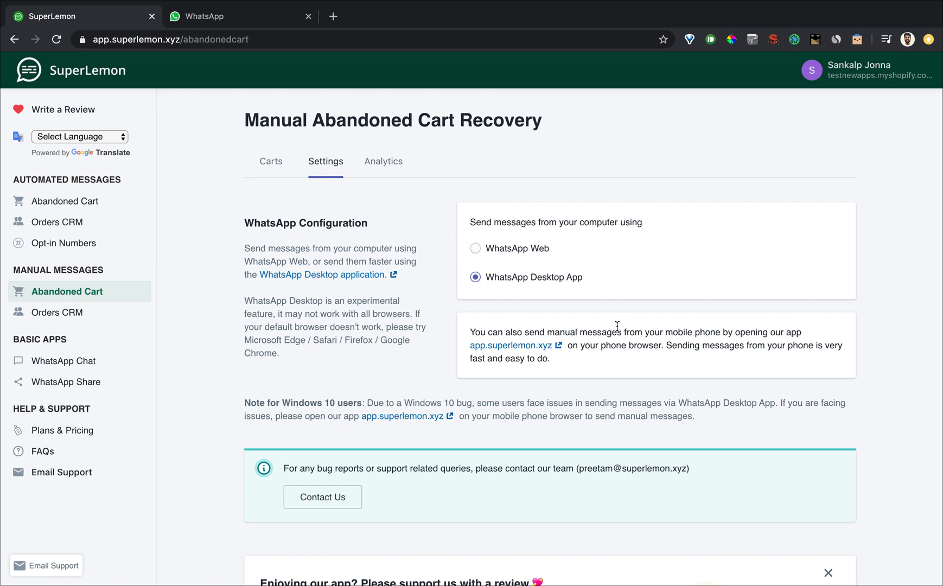
mouse_move(469, 350)
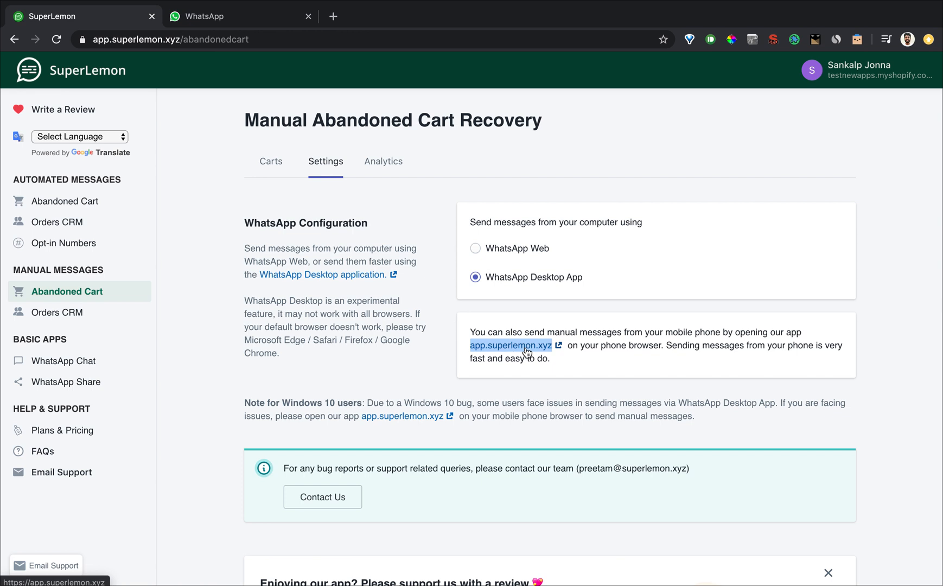
mouse_move(543, 360)
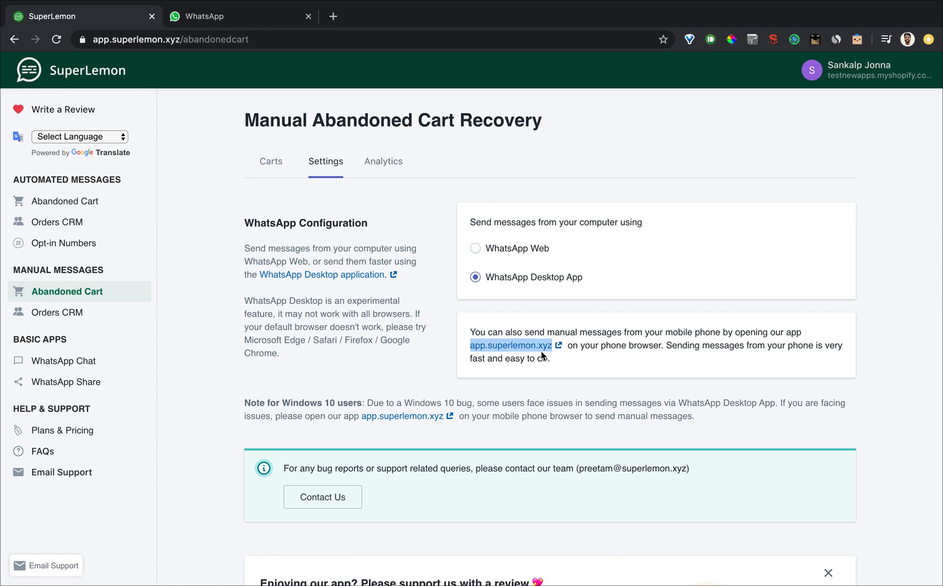
mouse_move(695, 359)
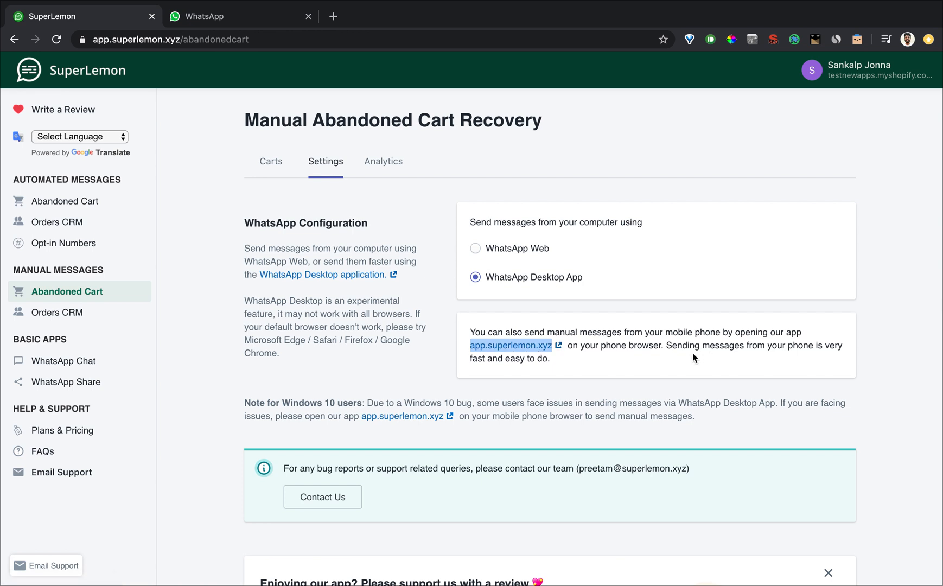
left_click(271, 162)
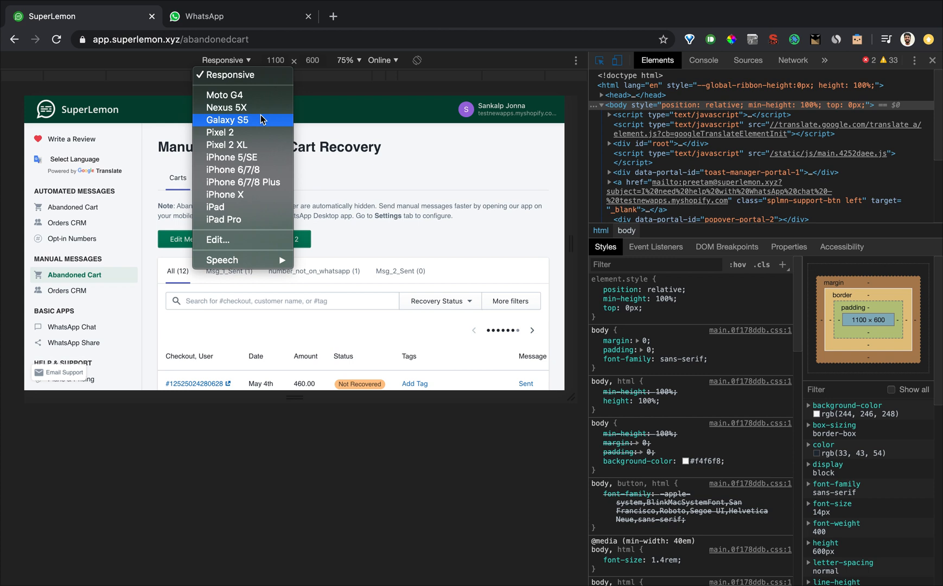
Preview the cart recovery page on a Galaxy S5 in the DevTools device toolbar.
left_click(226, 120)
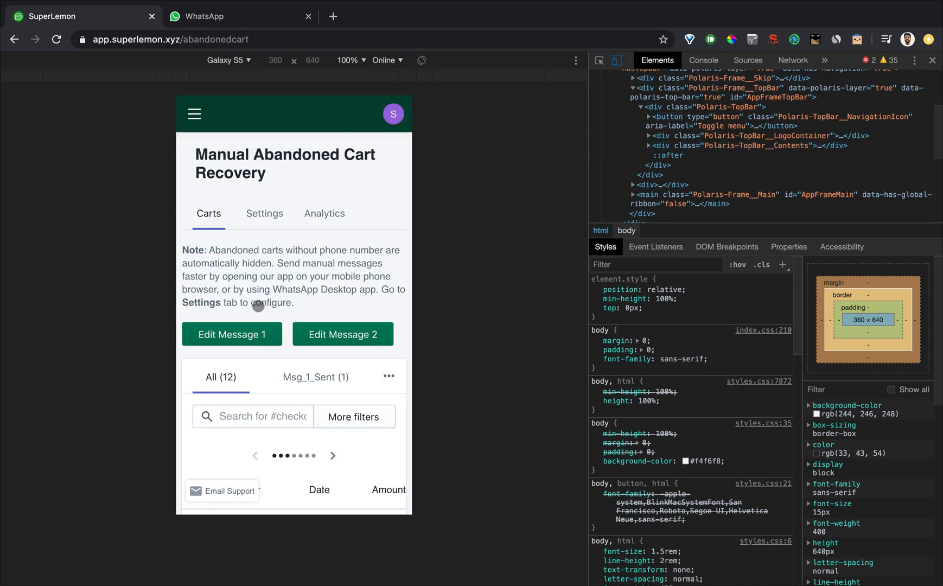
scroll("down", 3)
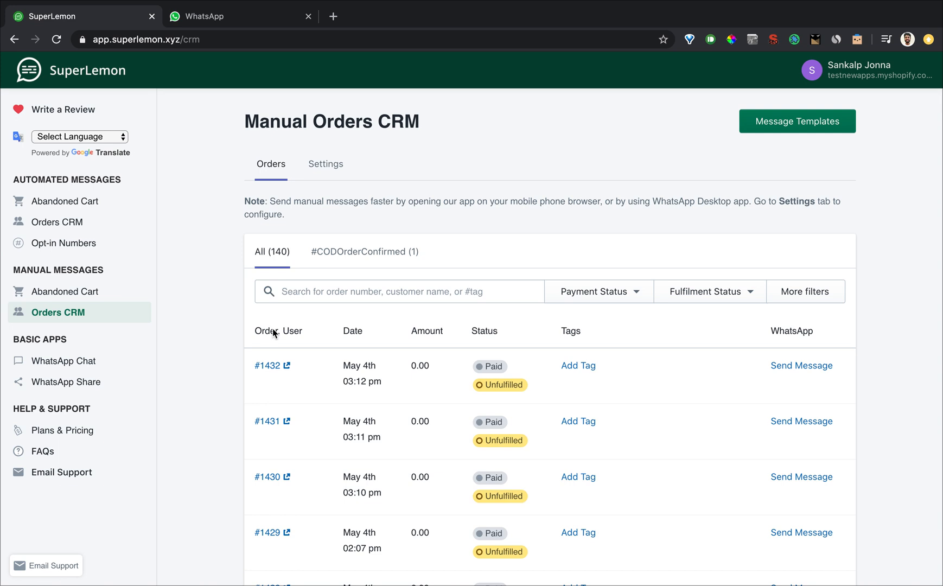
mouse_move(449, 322)
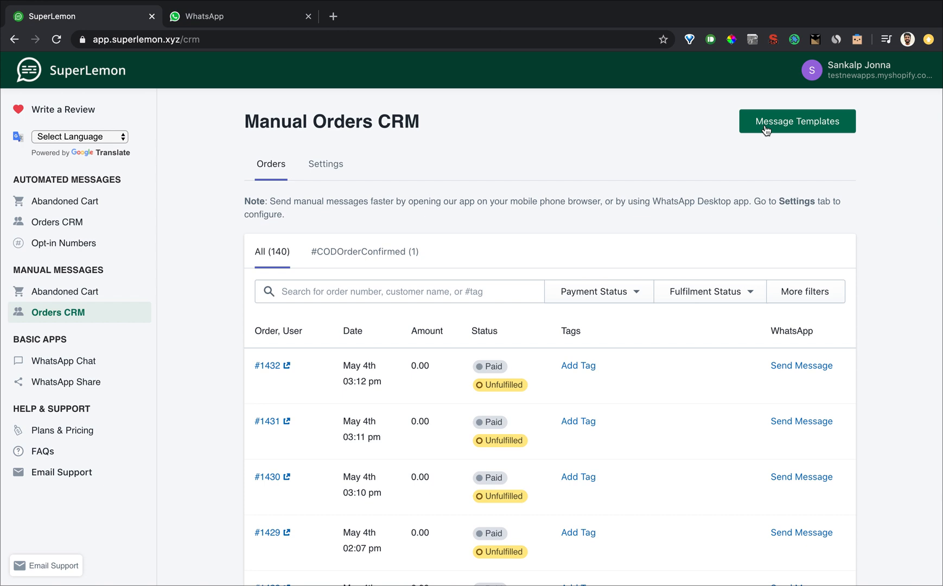
Rename the Confirm COD / BOLETO payment template to 'New edited t' and rewrite its text with 'best!'.
left_click(796, 121)
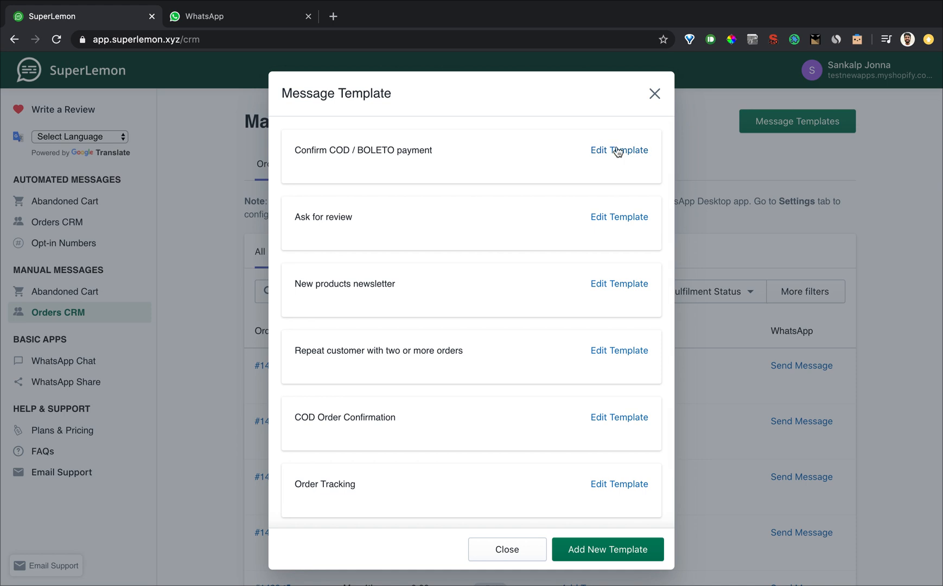
mouse_move(619, 295)
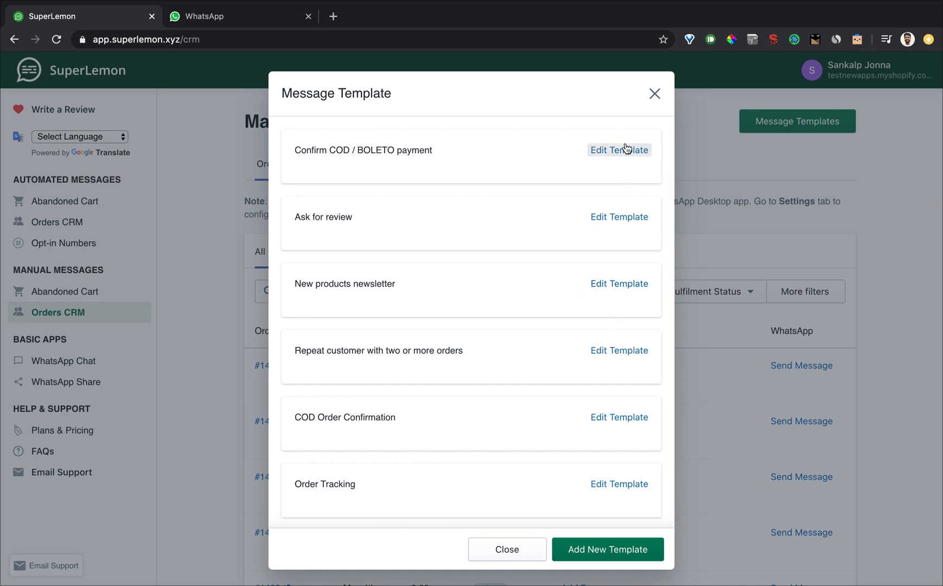
left_click(619, 150)
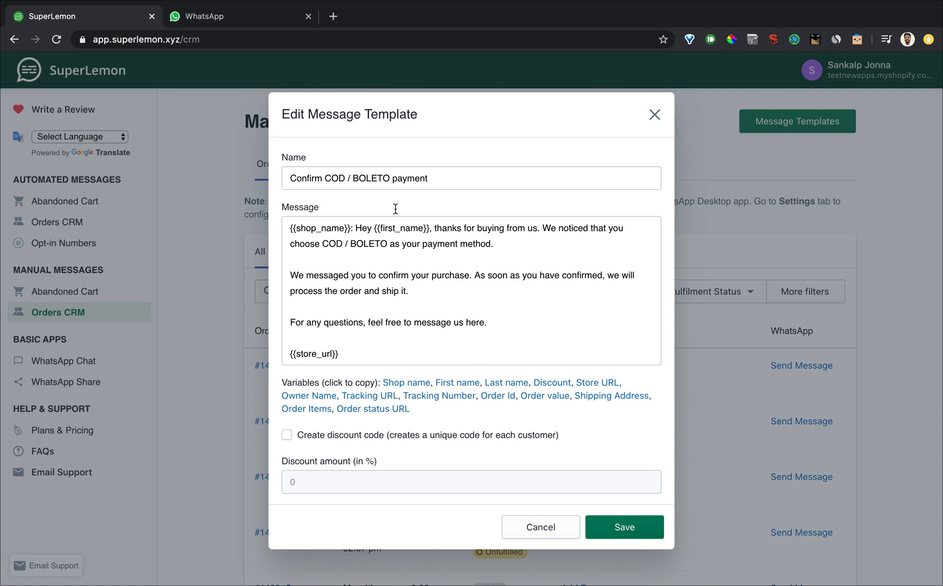
left_click(457, 178)
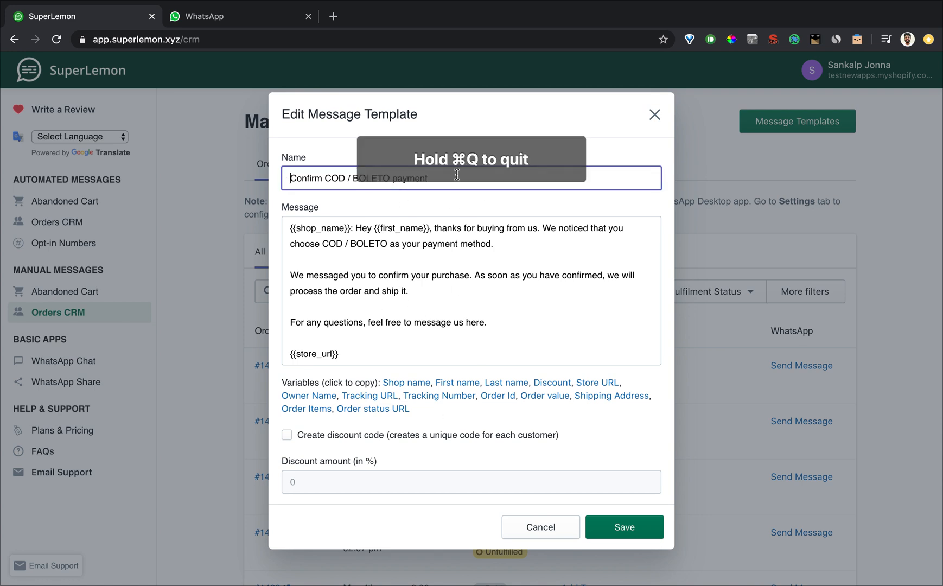
type("New edited t")
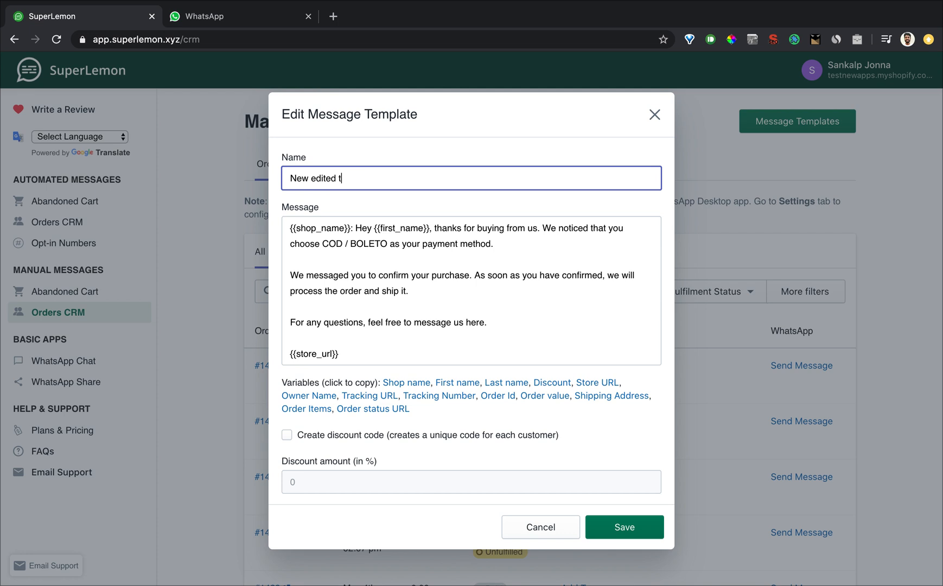
left_click(554, 241)
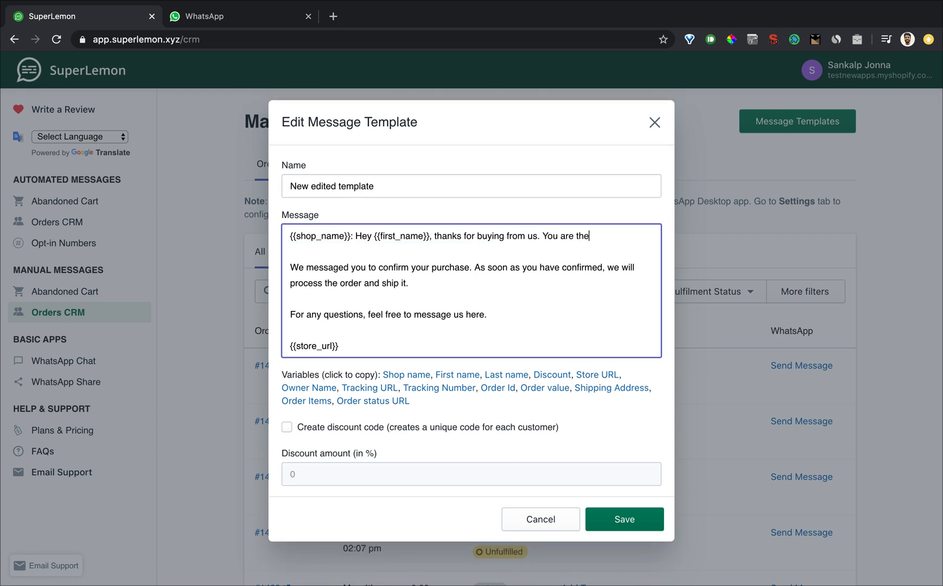
type("best!")
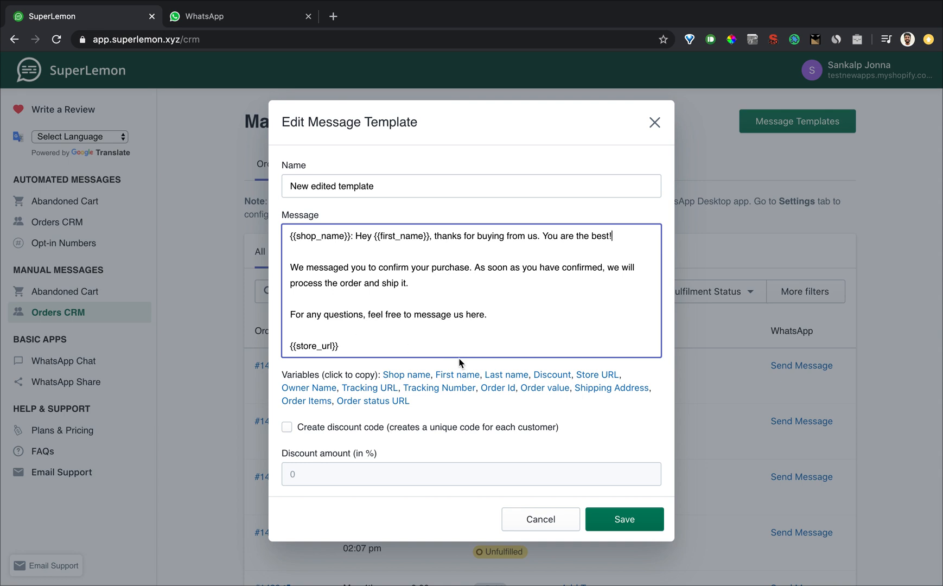
mouse_move(448, 390)
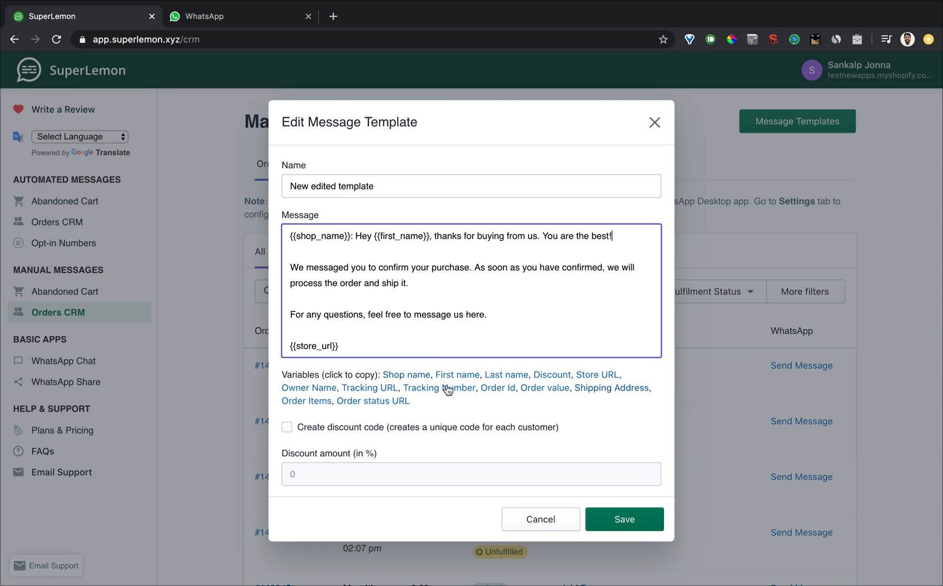
mouse_move(550, 399)
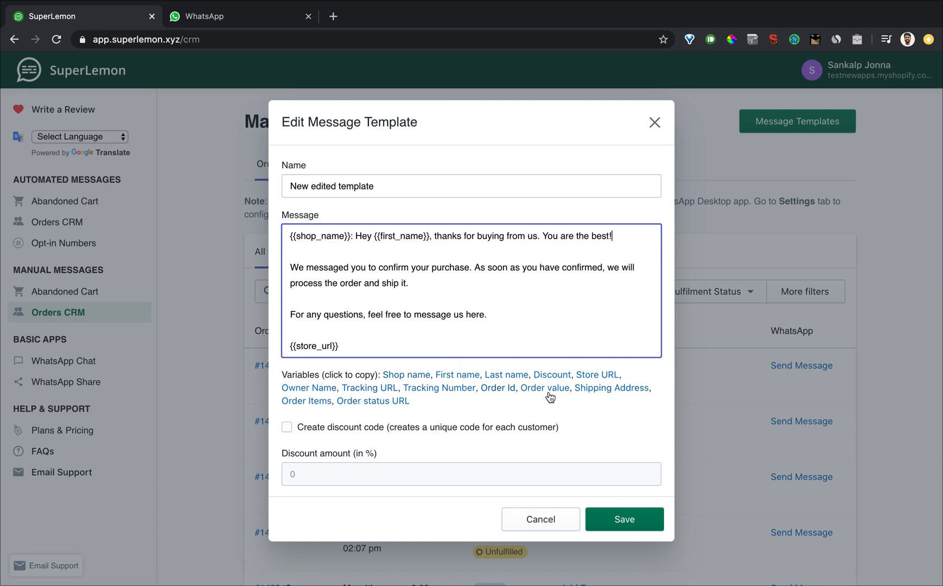
mouse_move(377, 305)
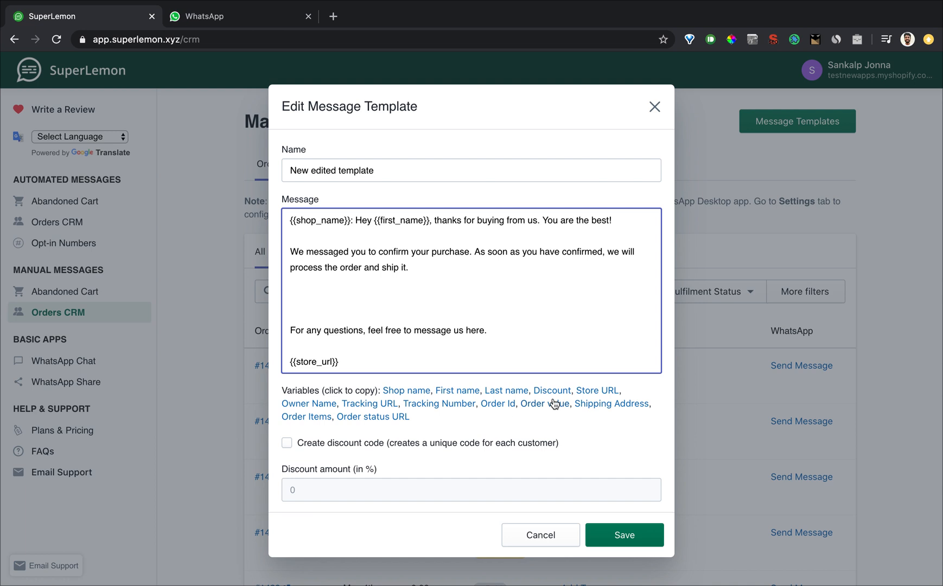
Add the Order status URL and Order Items variables to the message and save the template.
left_click(372, 417)
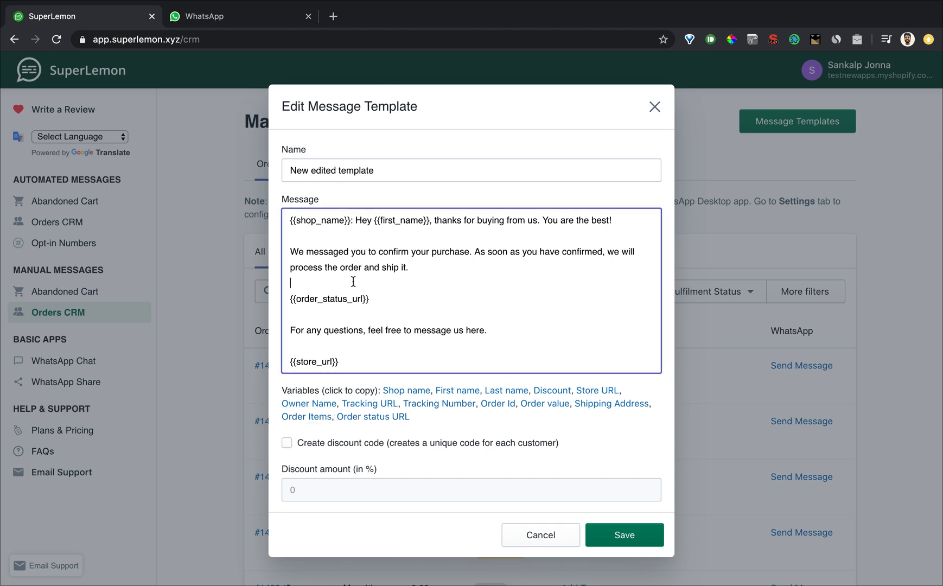
left_click(306, 417)
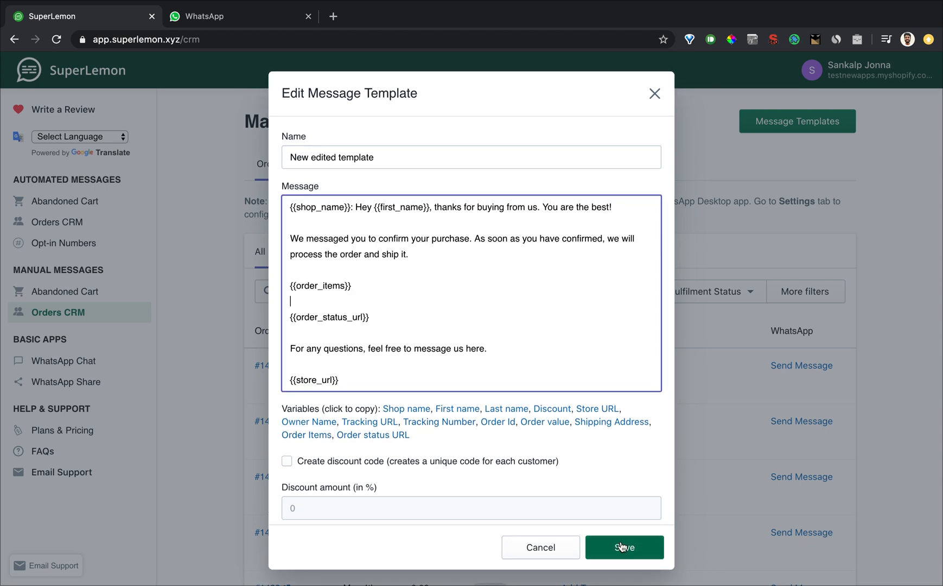
left_click(626, 562)
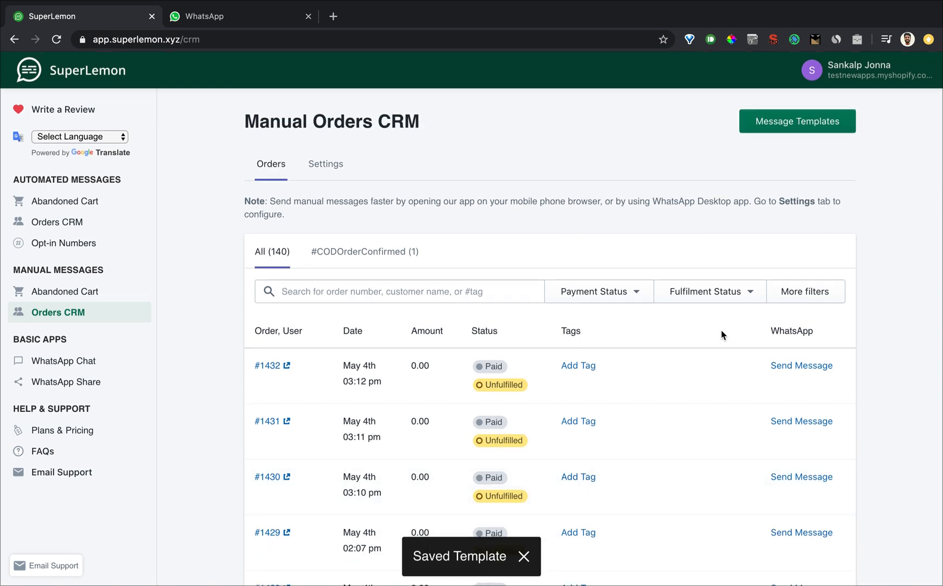
Bring up an order's send-template chooser showing 'New edited template', then close it without sending.
left_click(802, 366)
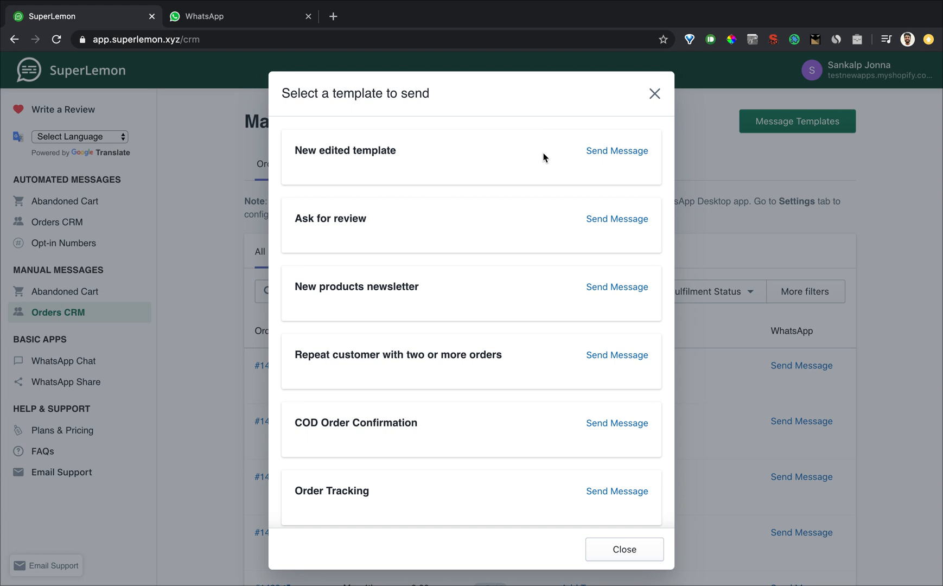
mouse_move(608, 156)
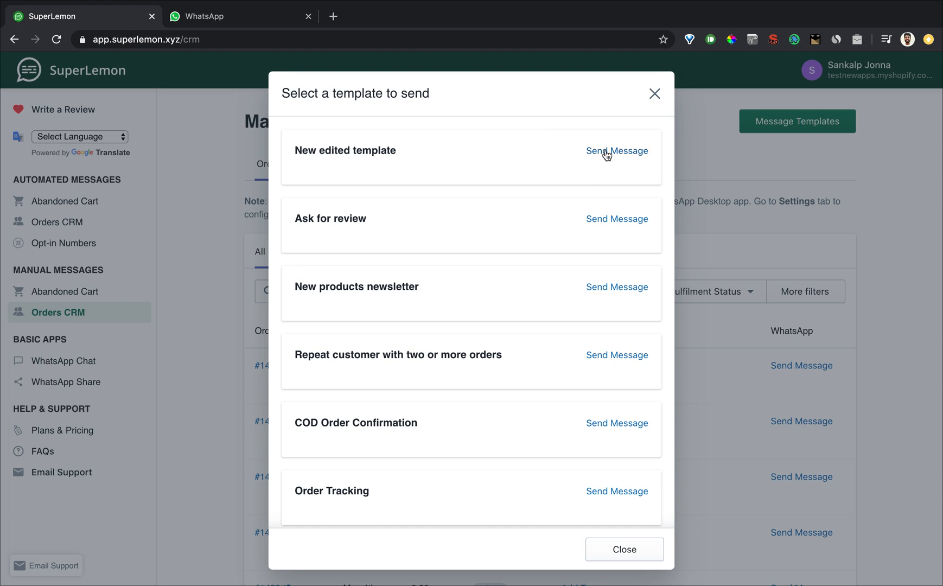
mouse_move(652, 111)
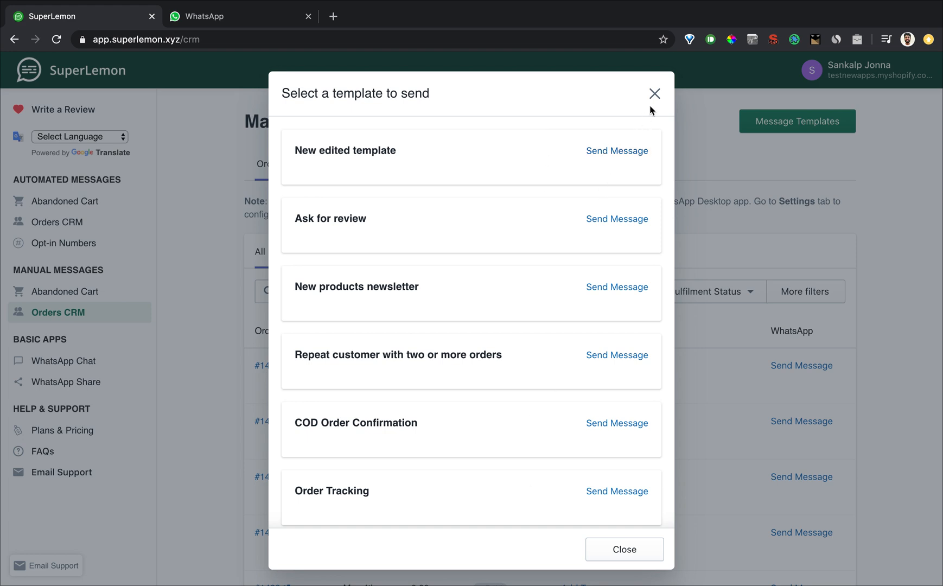
left_click(654, 93)
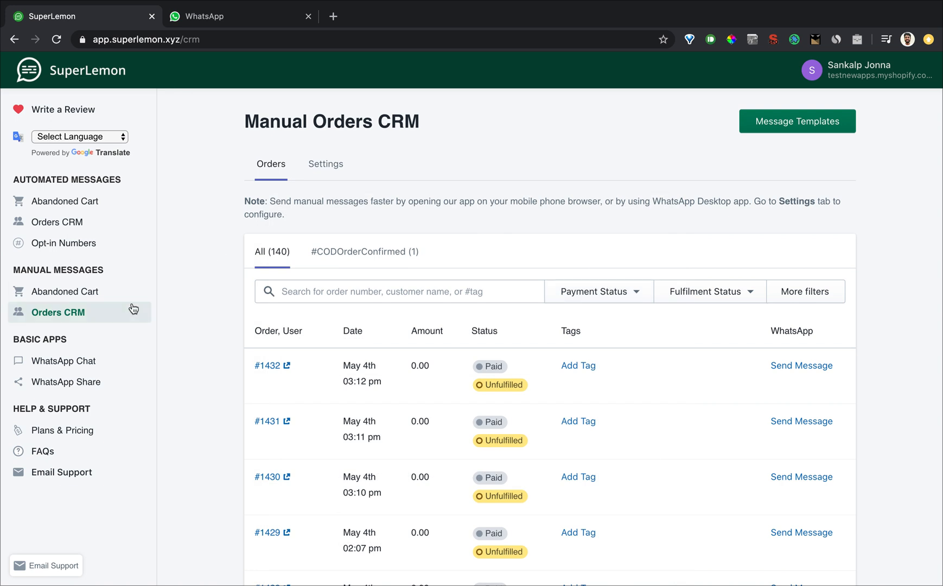
Tag order #1432 with a new 'Order conf' tag and save it.
scroll("down", 3)
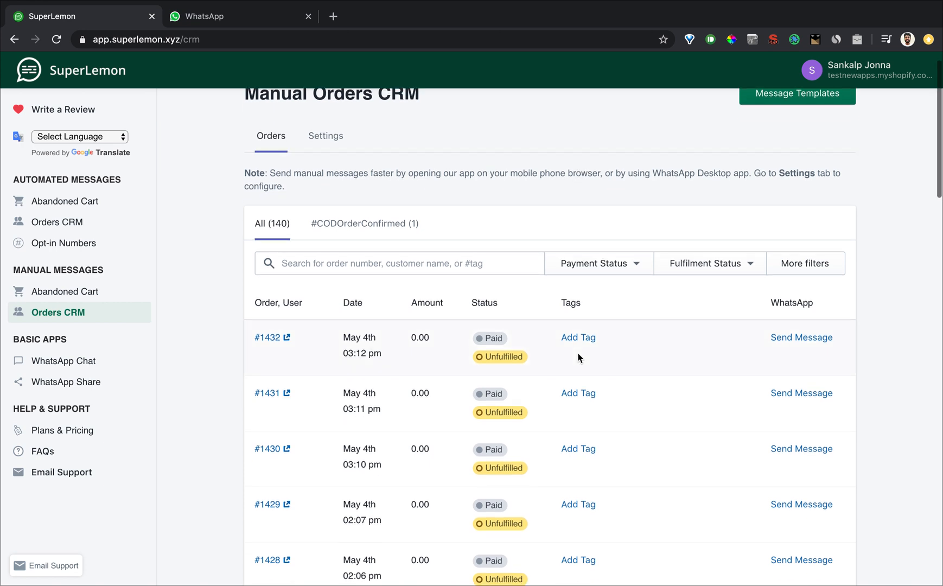
left_click(578, 338)
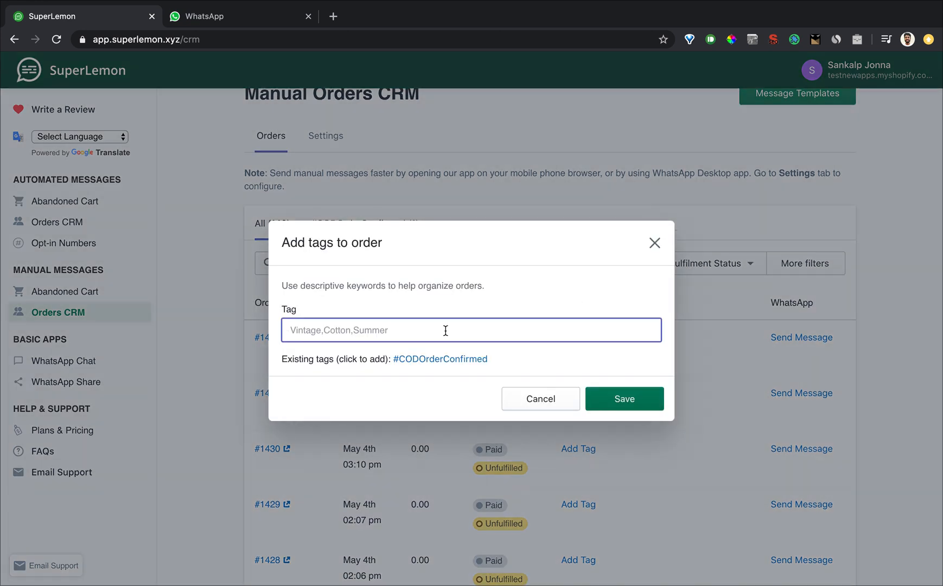
type("Order conf sent")
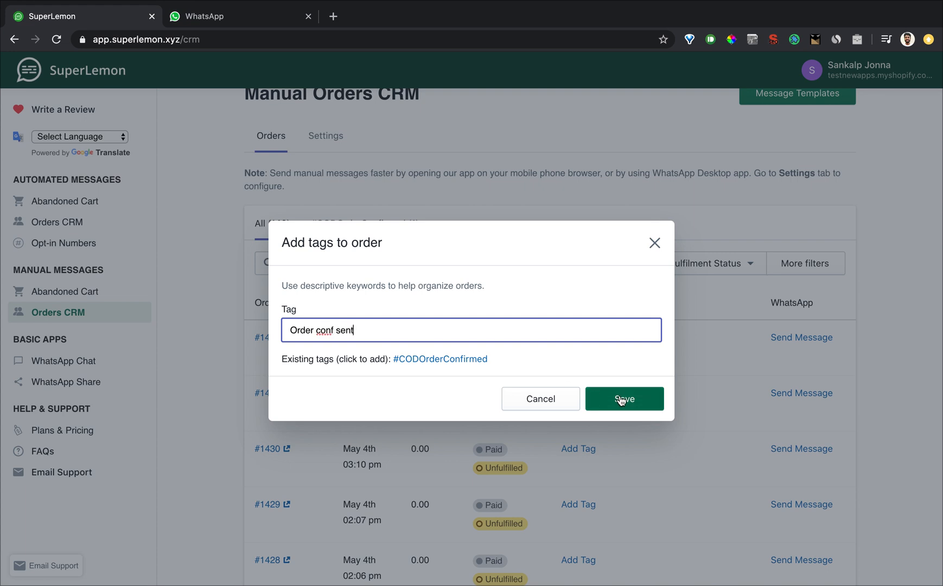
left_click(624, 399)
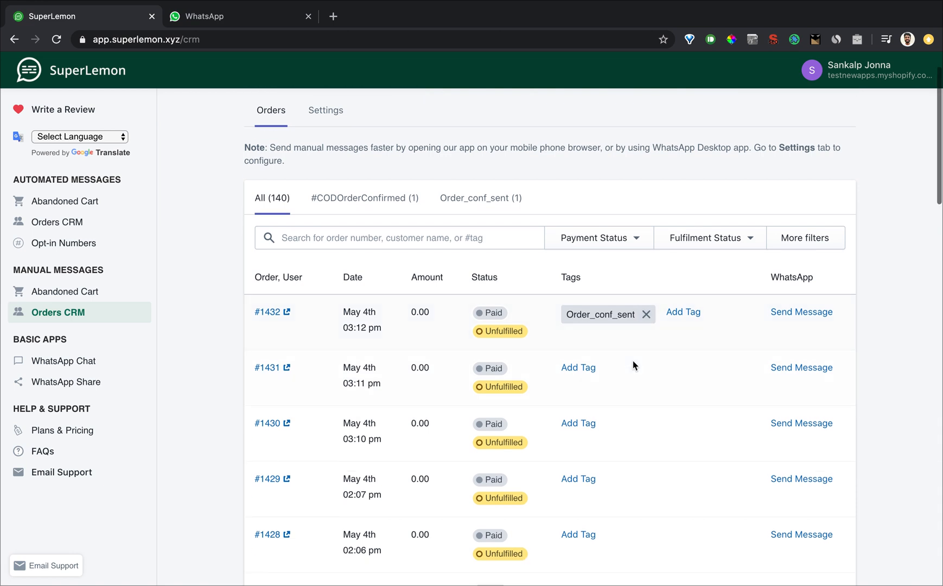
scroll("down", 3)
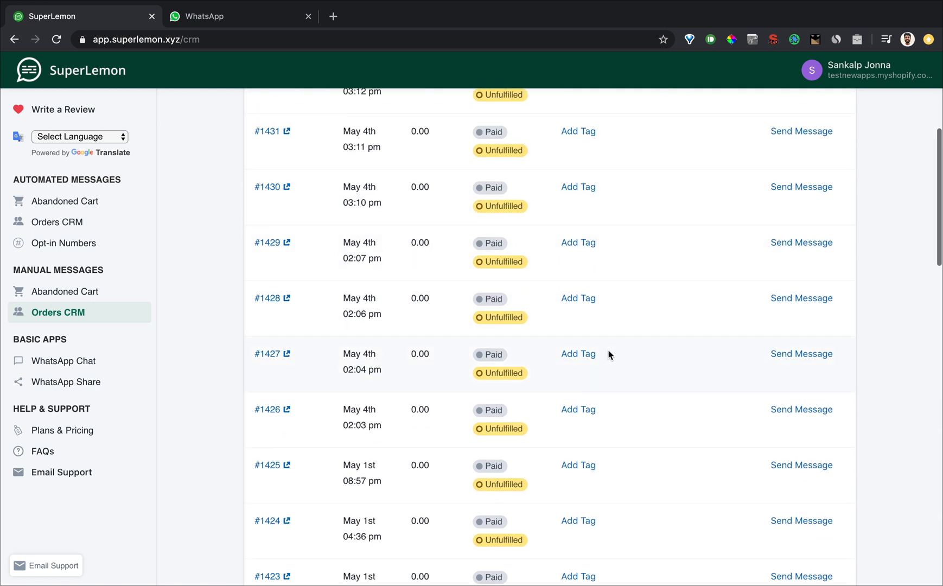
Try the Pending payment filter, clear it, then filter orders to Fulfilled status.
left_click(600, 281)
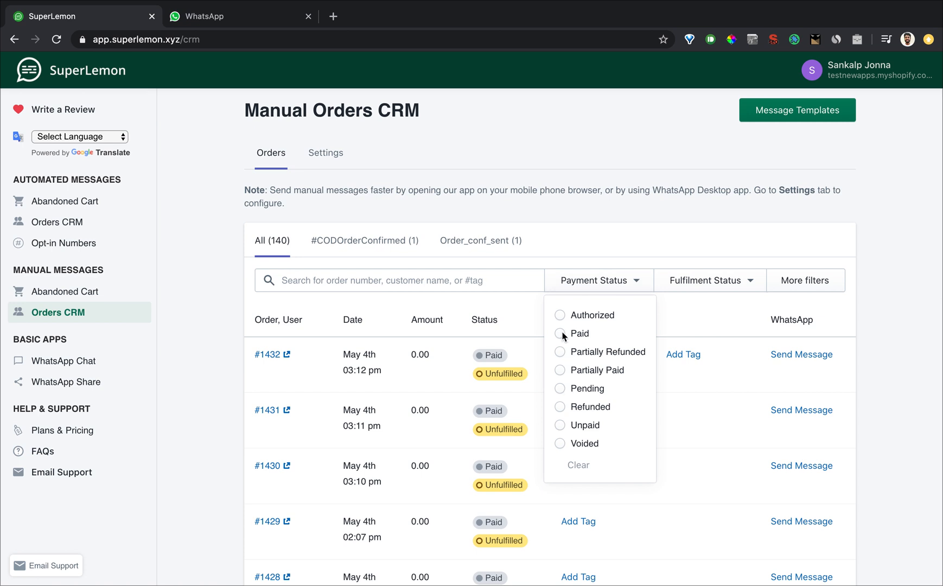
mouse_move(564, 363)
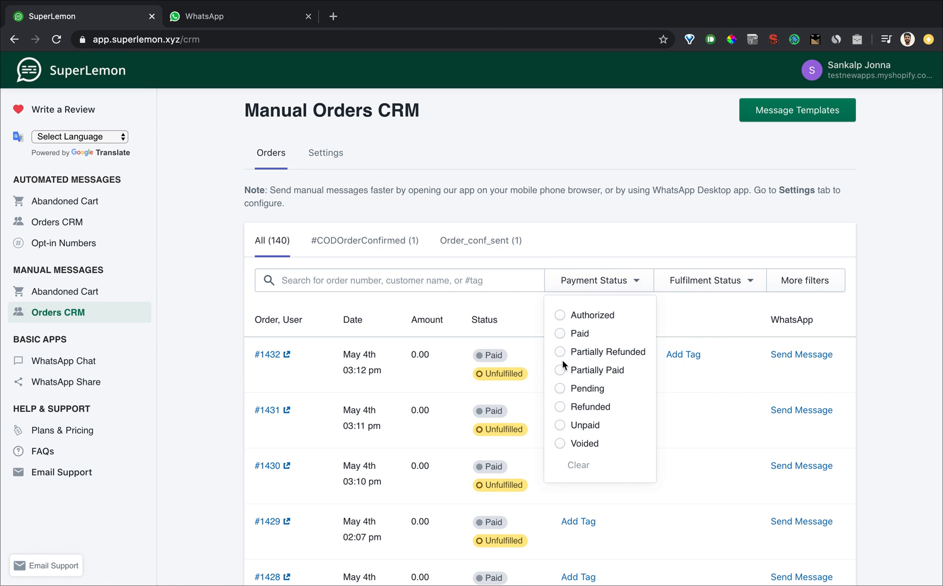
left_click(560, 389)
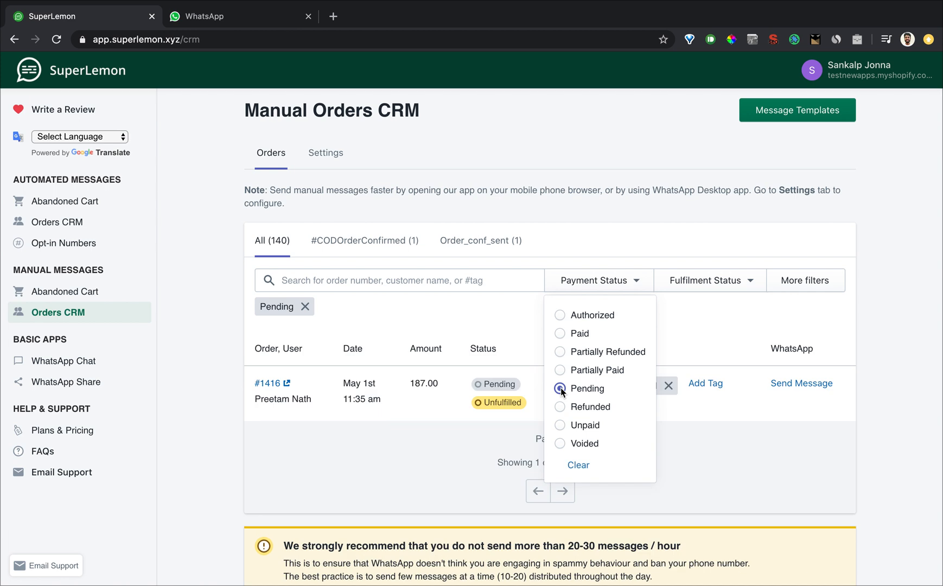
left_click(560, 333)
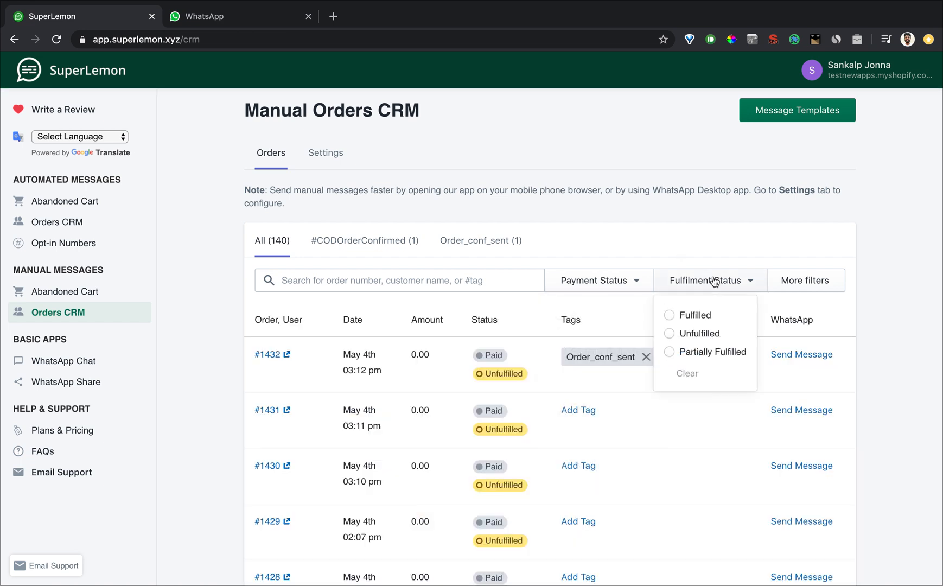
left_click(670, 316)
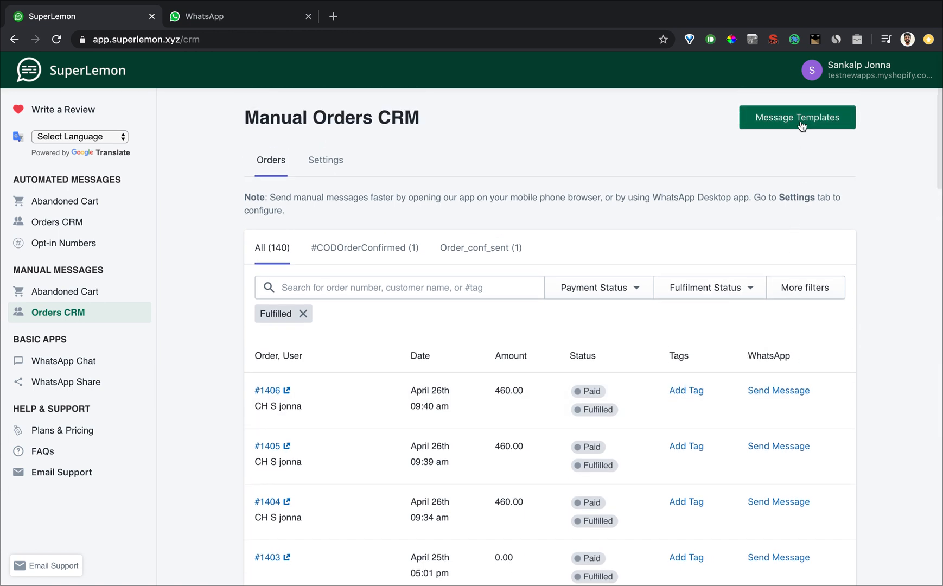
Rename the Ask for review template to 'Order fulfilment', add the Tracking Number variable, and save.
left_click(798, 118)
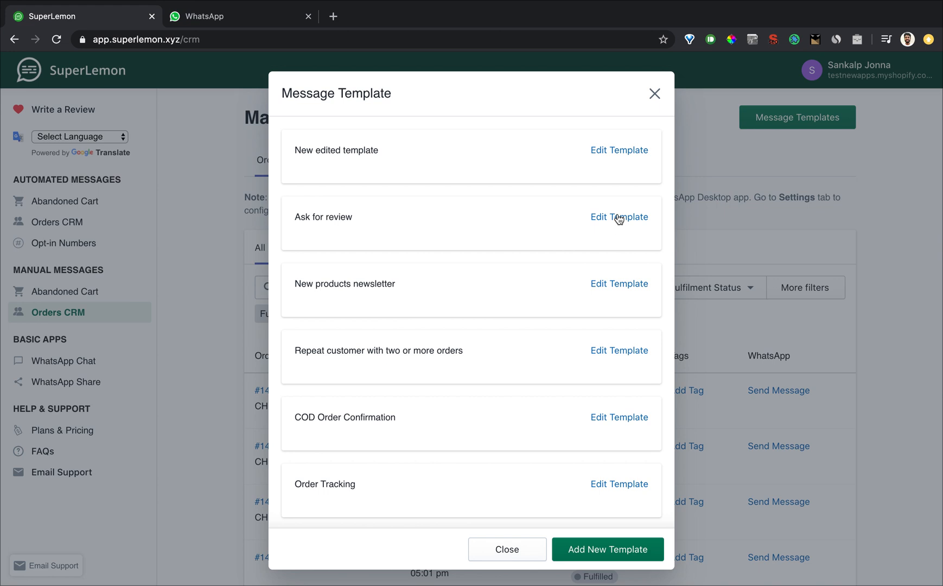
left_click(619, 217)
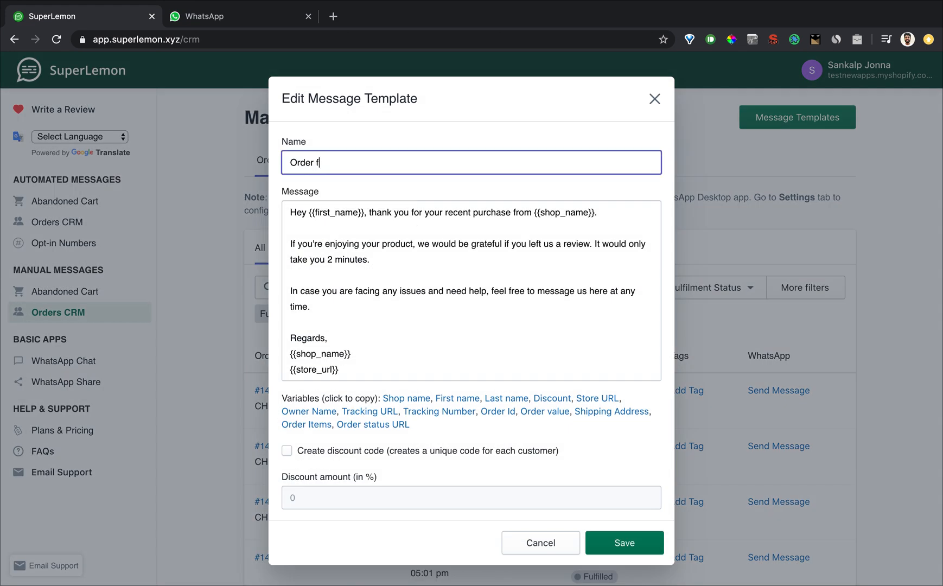
type("ulfilment")
left_click(472, 291)
type("Here is your tracking link:")
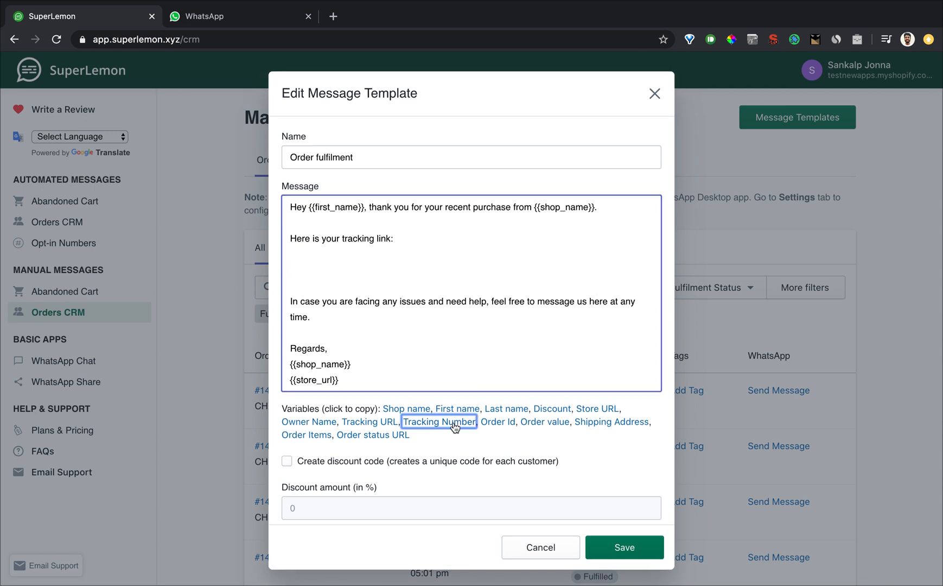
left_click(439, 422)
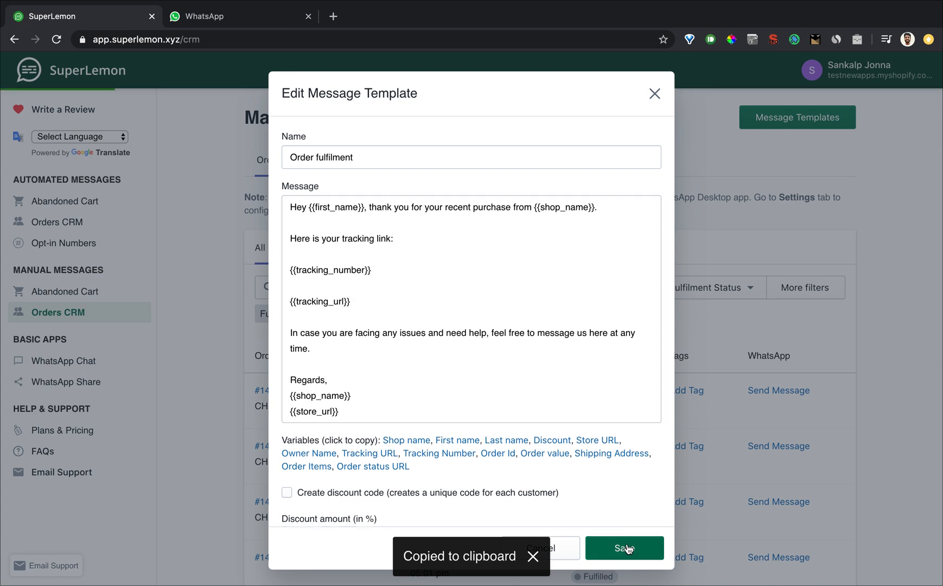
left_click(623, 549)
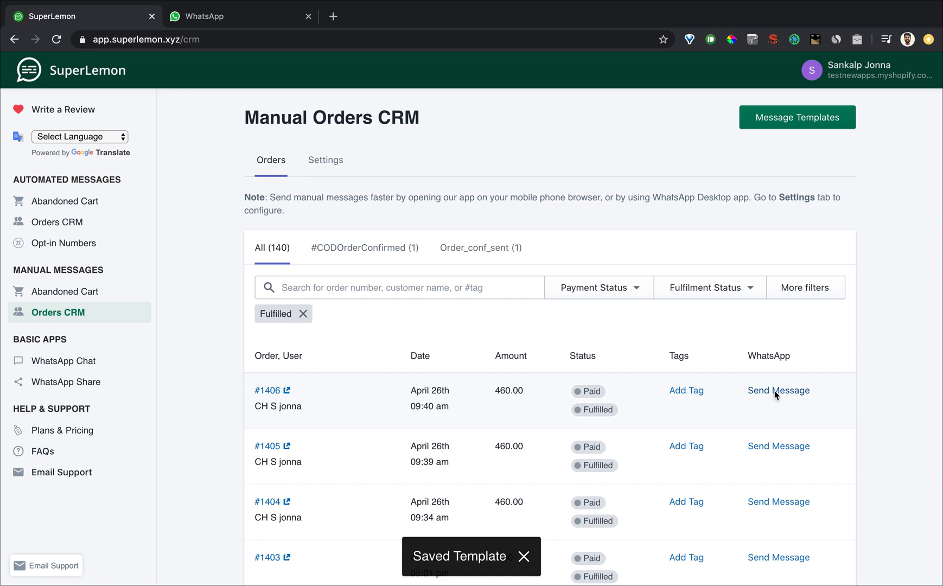
left_click(779, 390)
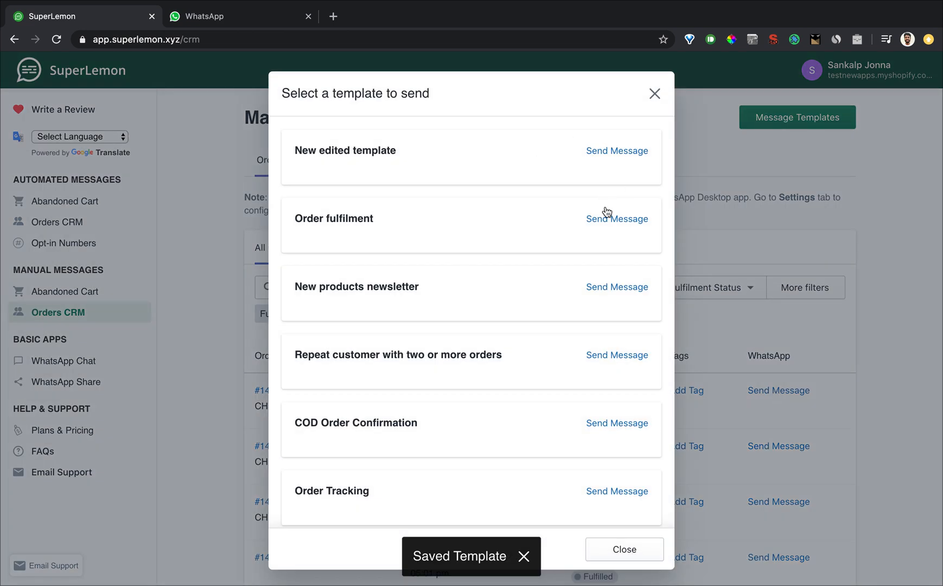
mouse_move(658, 104)
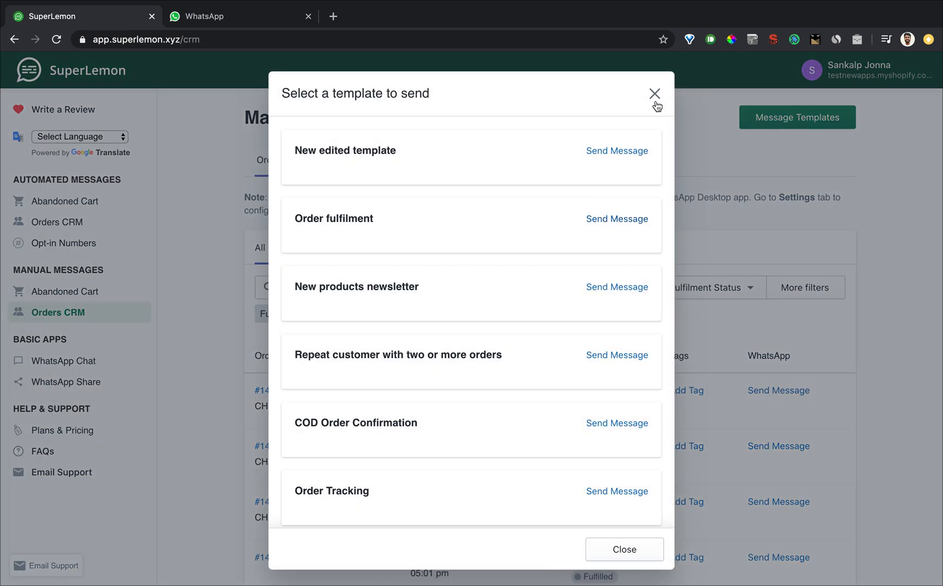
left_click(655, 93)
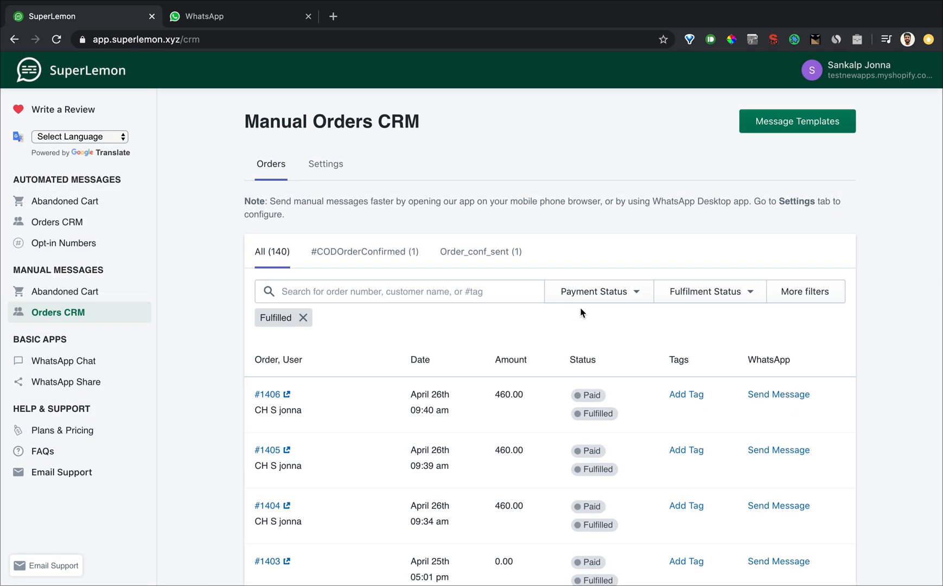
mouse_move(784, 457)
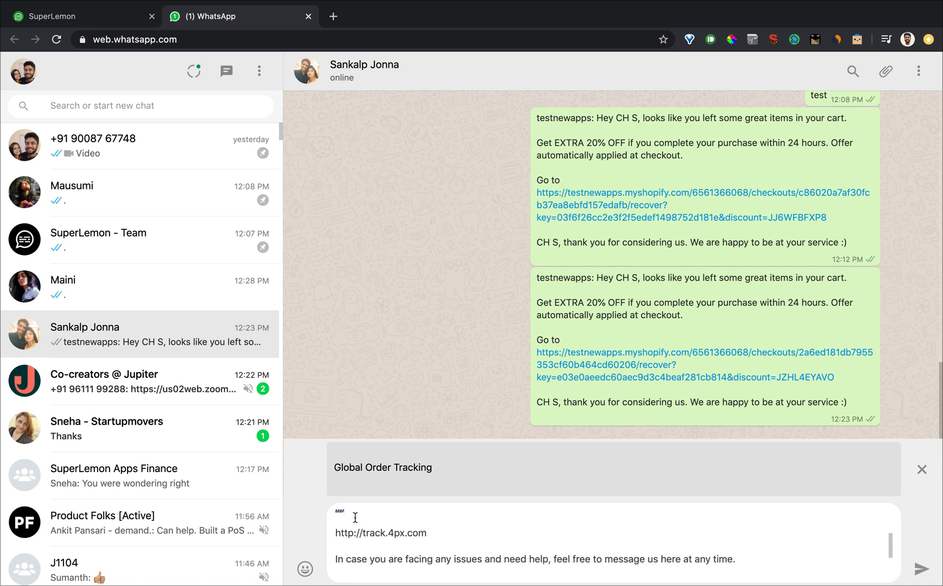
Check the track.4px.com link, send the fulfilment message, and return to SuperLemon's orders list.
double_click(381, 533)
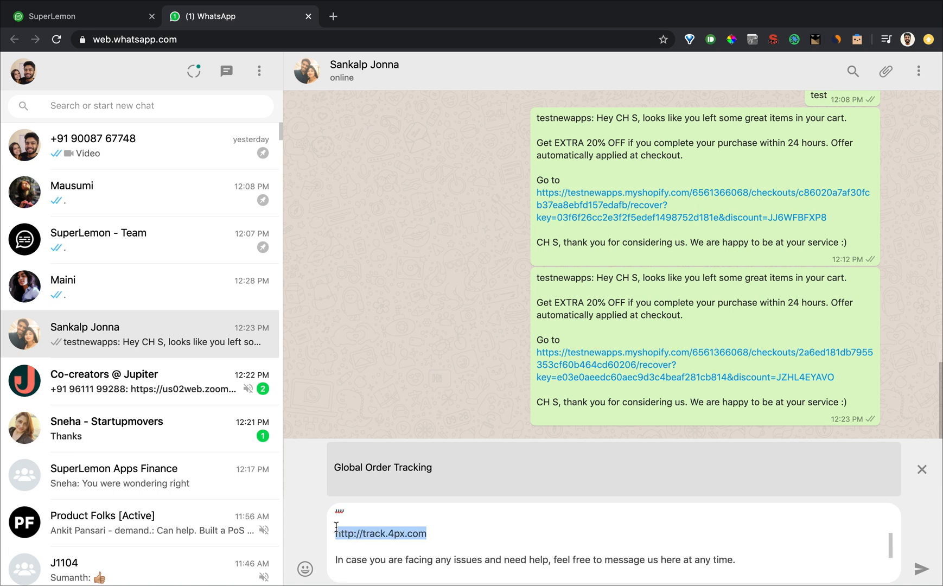
left_click(919, 568)
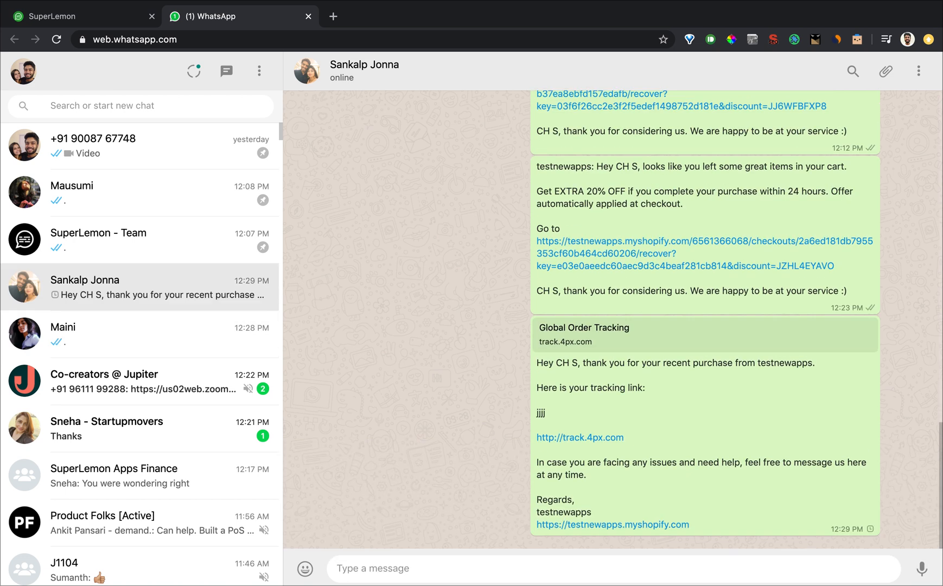
left_click(66, 16)
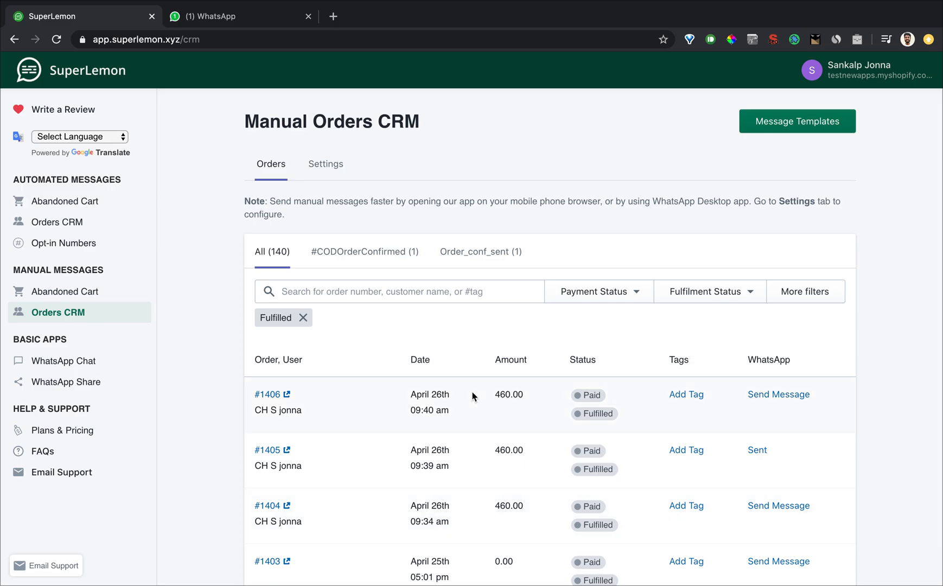
mouse_move(354, 256)
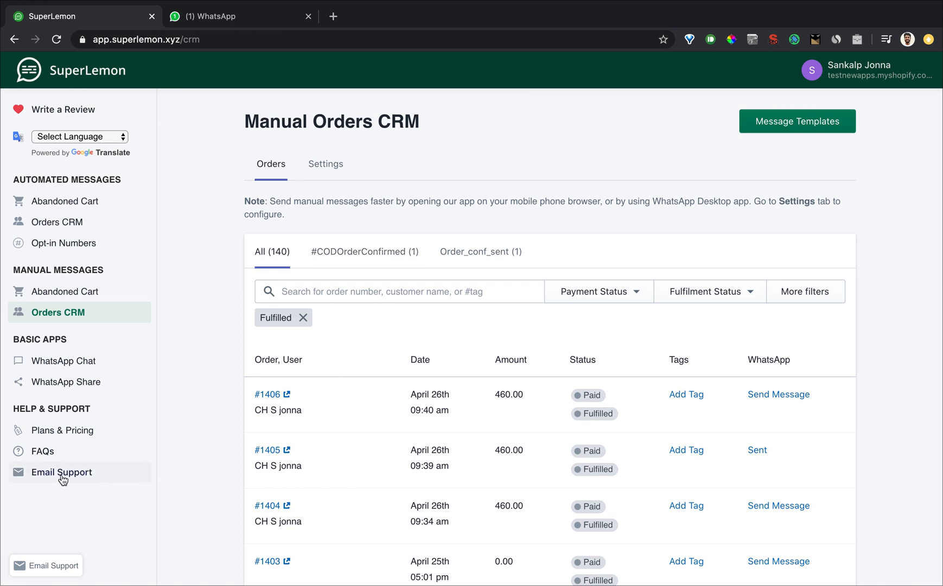
mouse_move(60, 479)
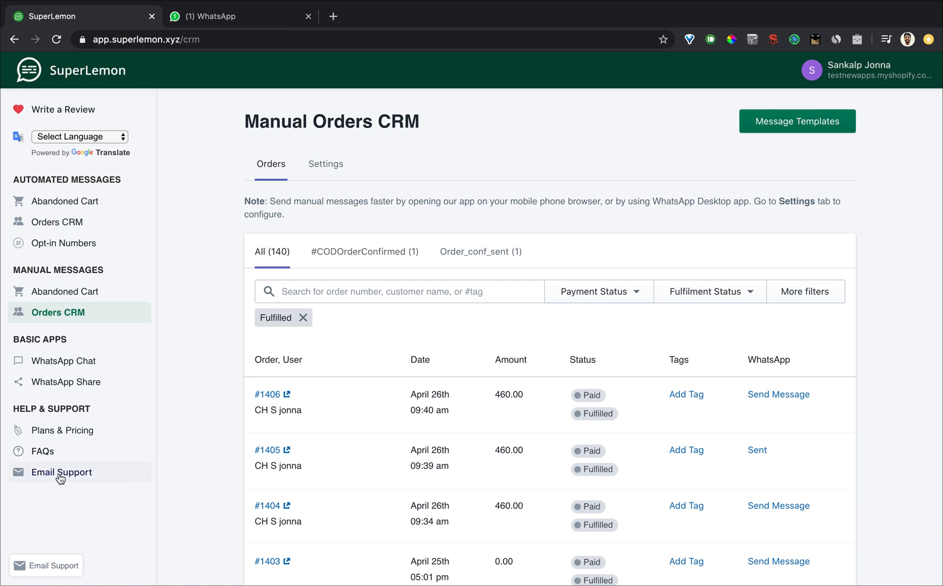
mouse_move(622, 156)
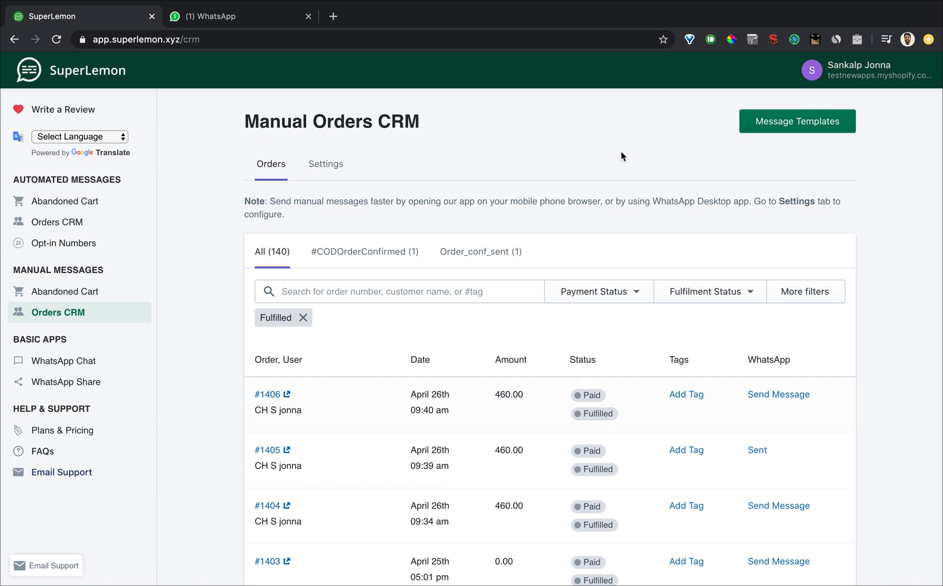